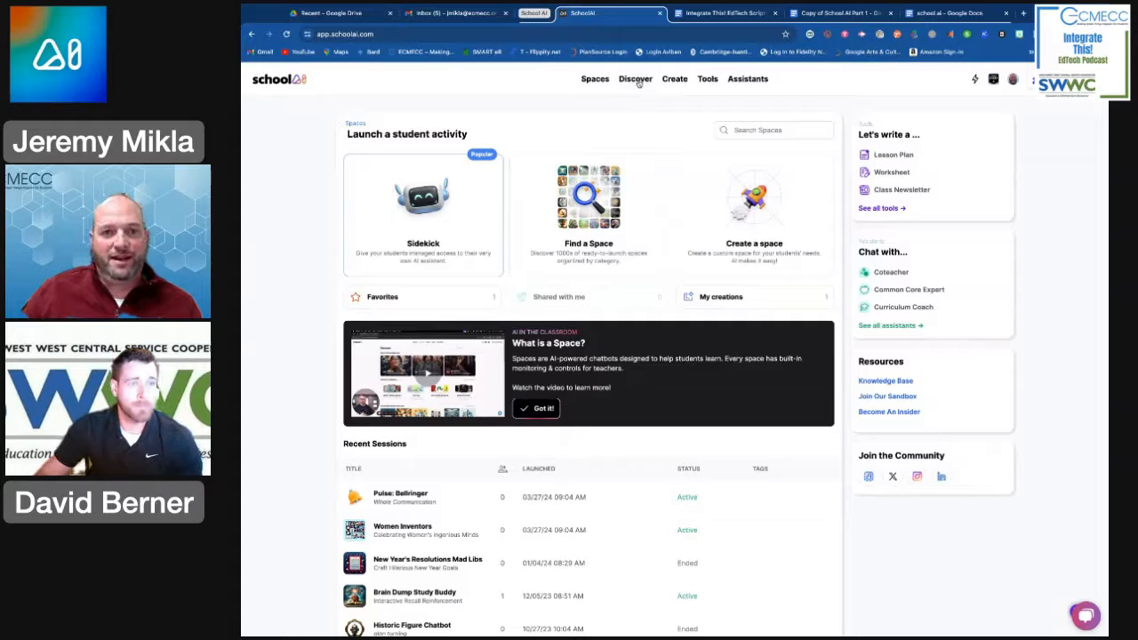
- Go to the Discover library of ready-made shared spaces
click(635, 78)
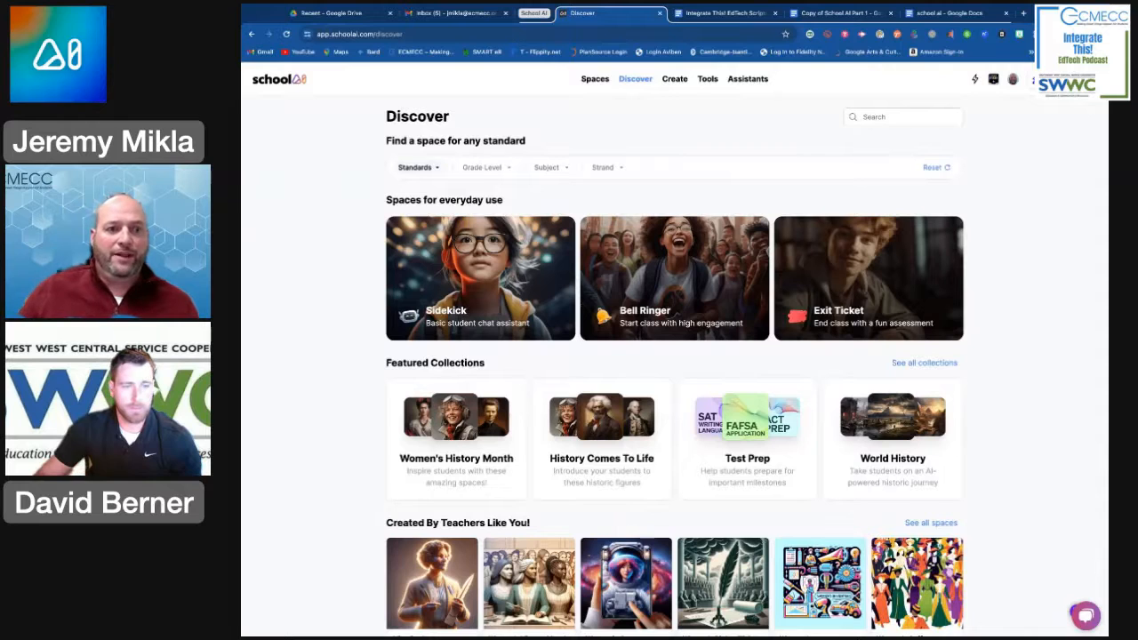
click(416, 167)
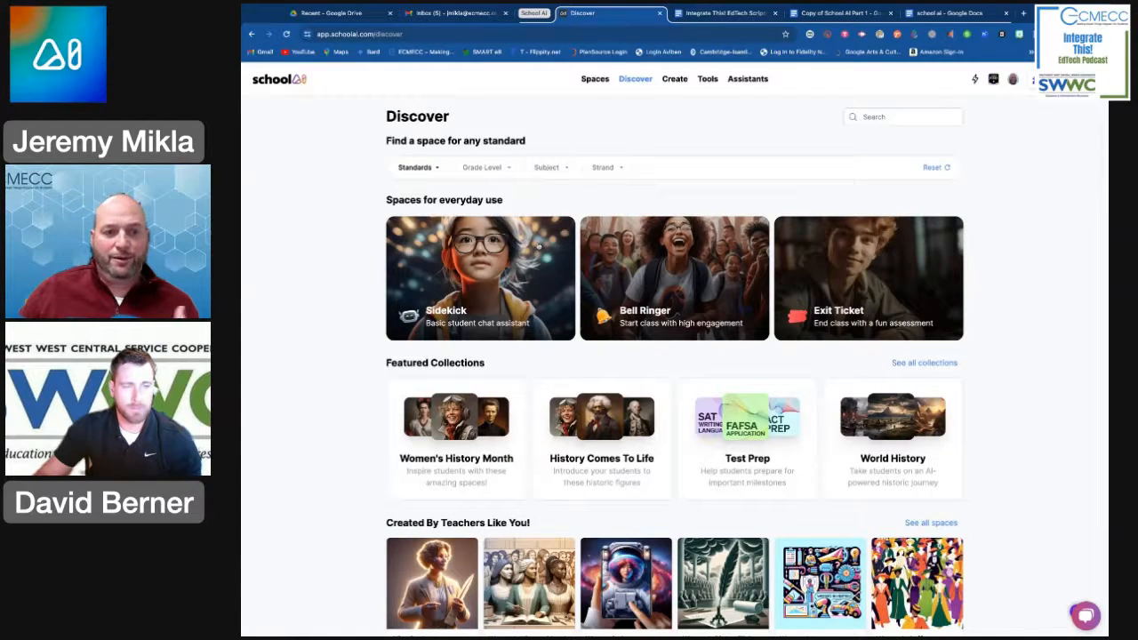
mouse_move(324, 338)
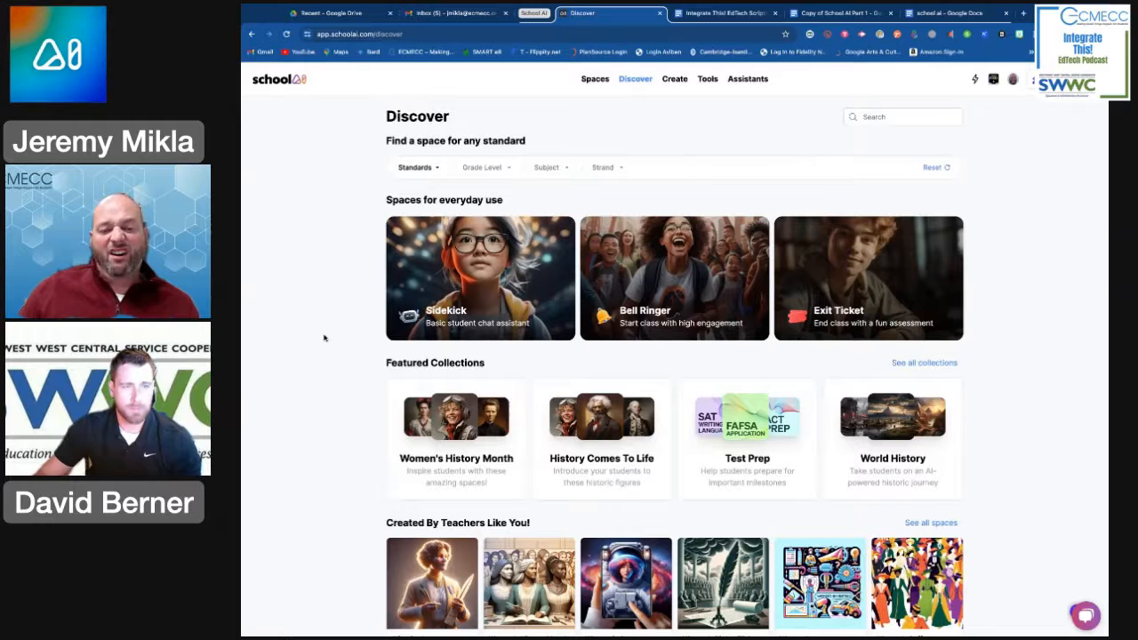
scroll(down, 3)
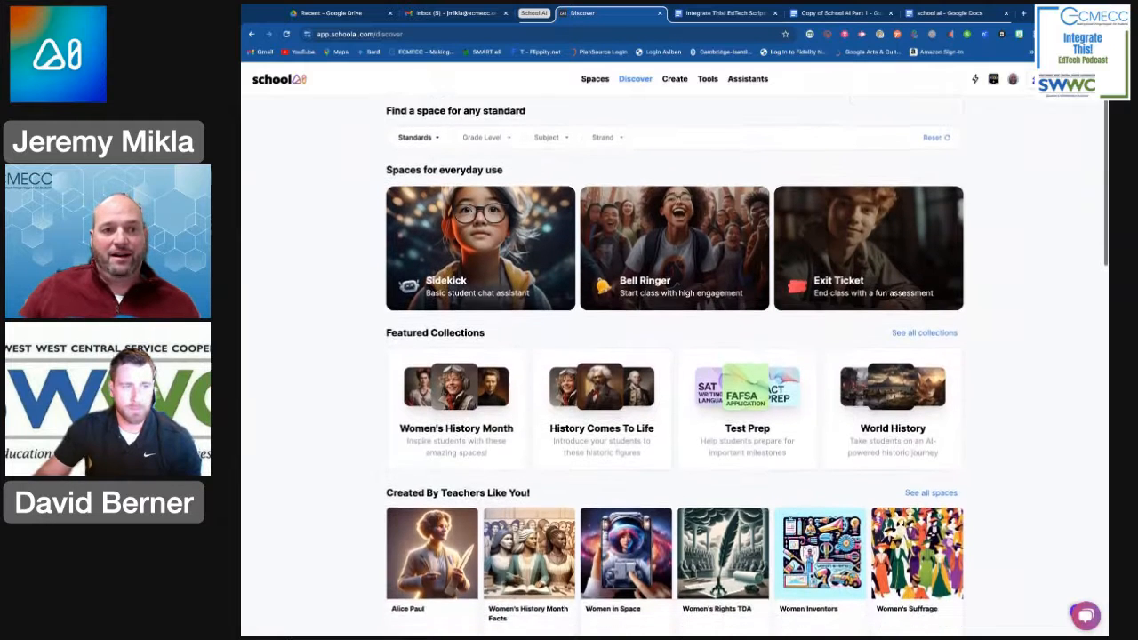
scroll(down, 3)
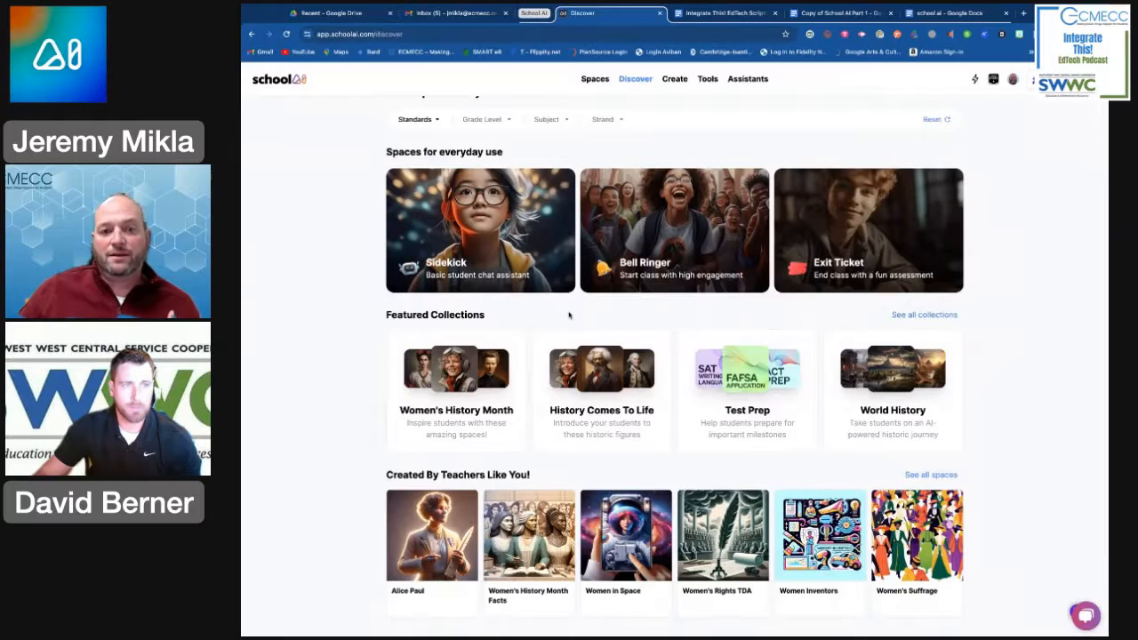
mouse_move(625, 318)
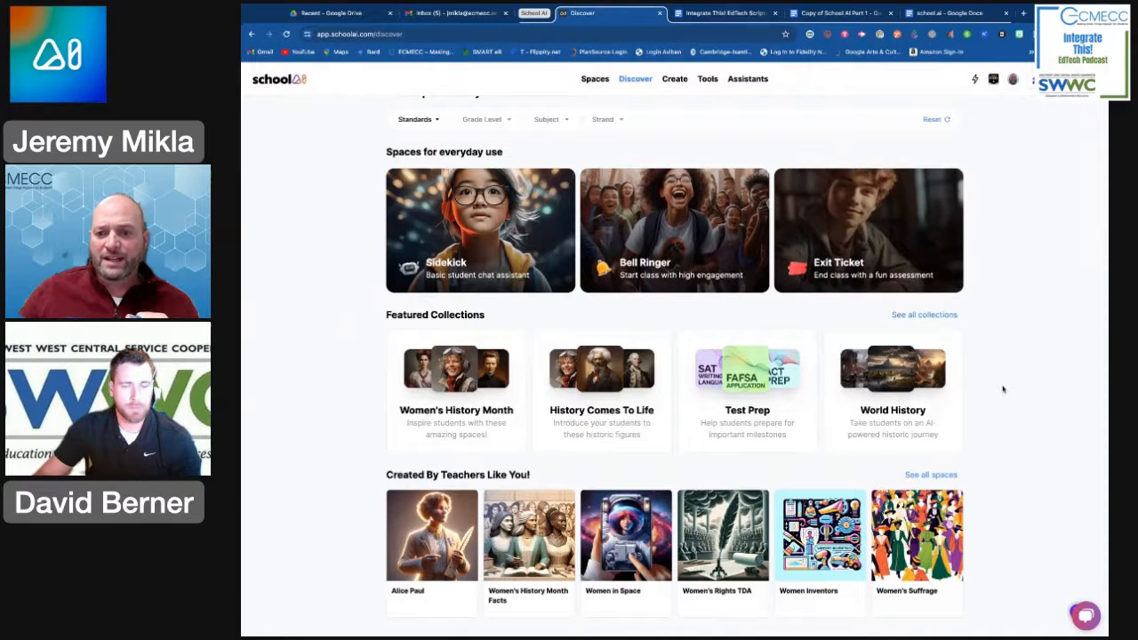
scroll(down, 3)
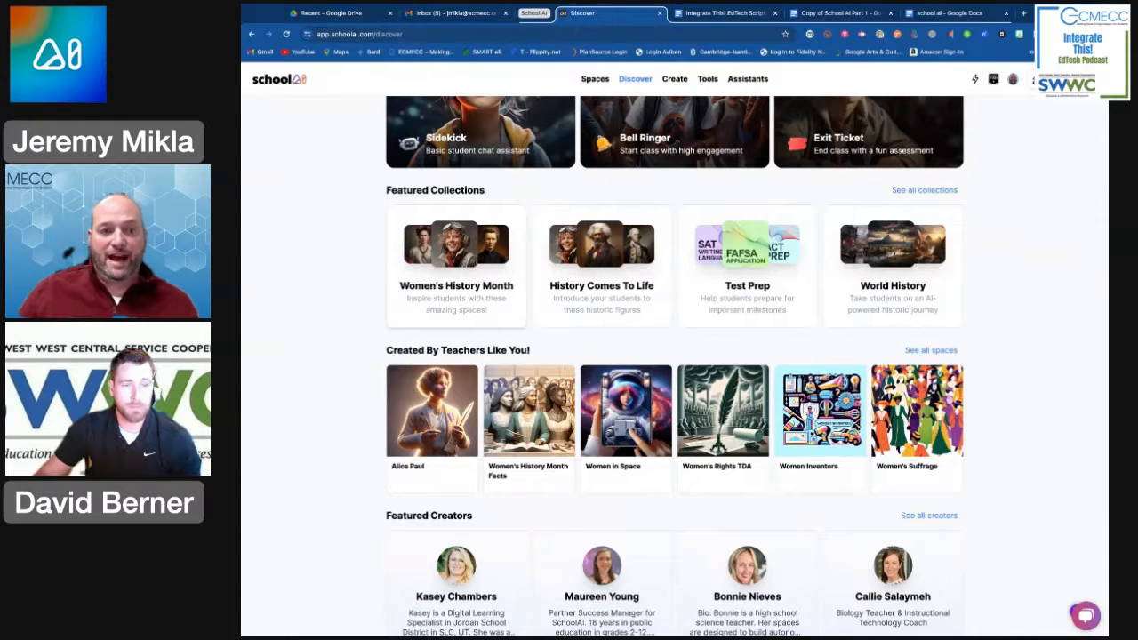
mouse_move(519, 342)
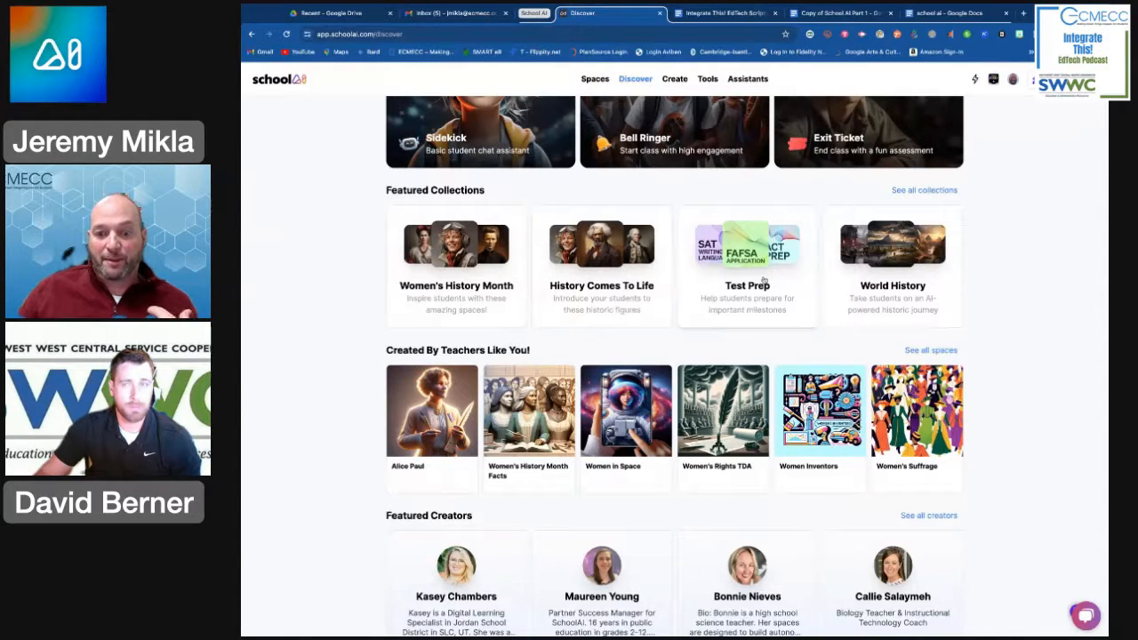
scroll(down, 3)
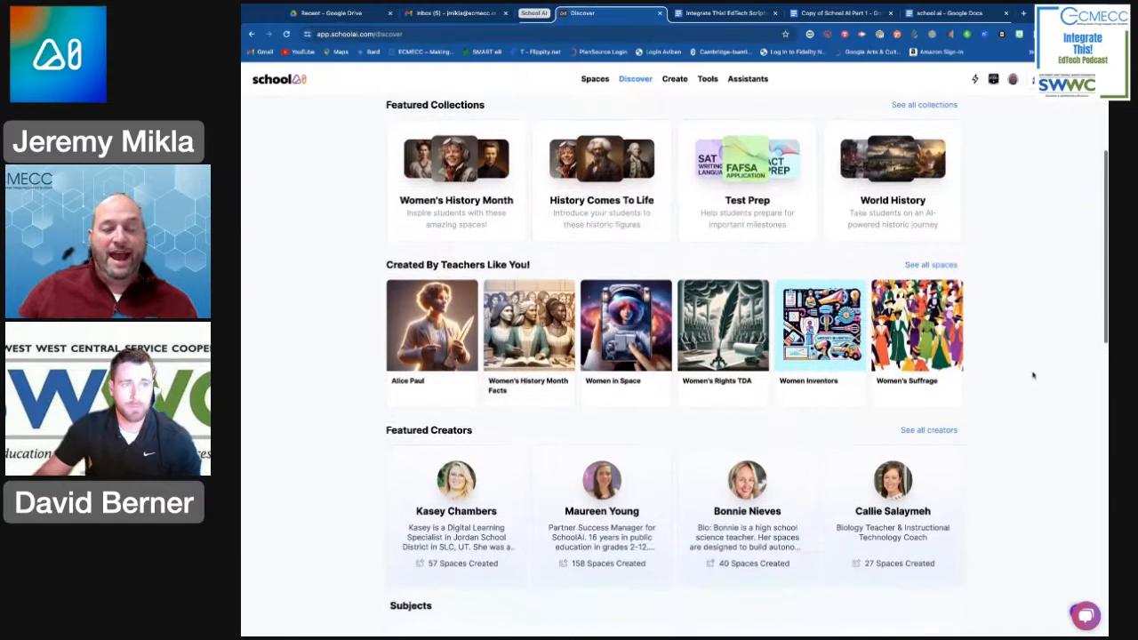
scroll(down, 3)
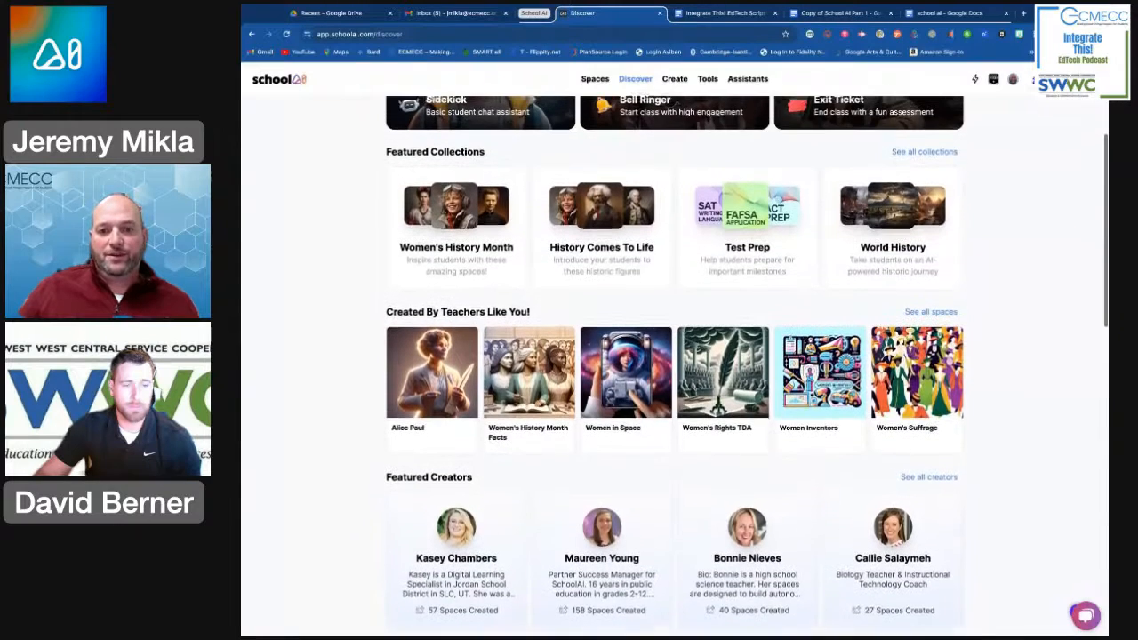
scroll(down, 3)
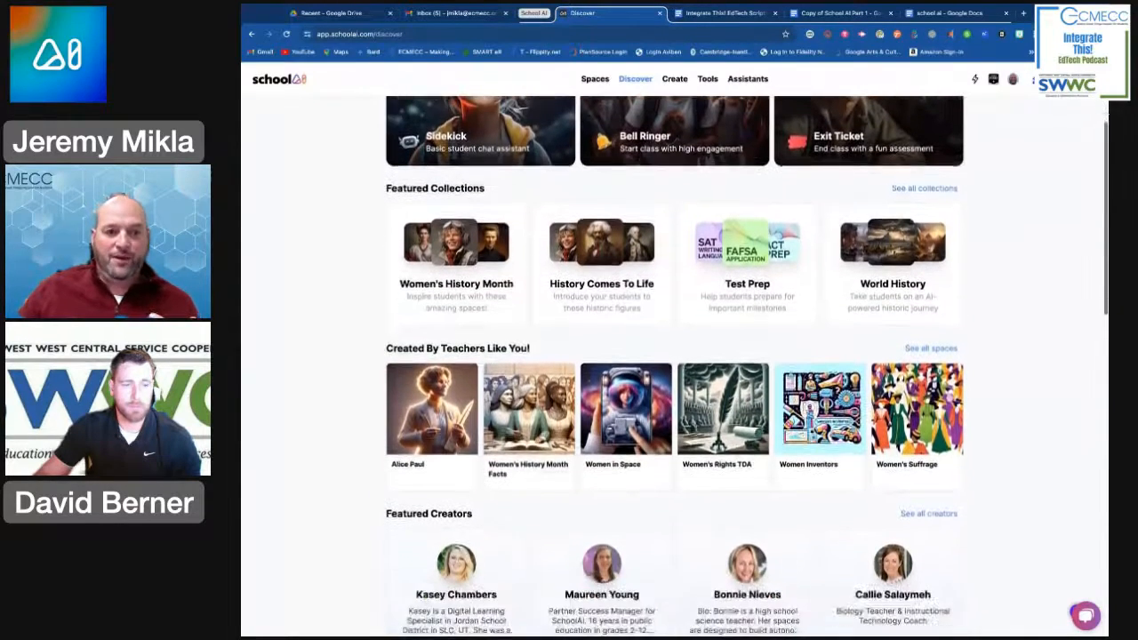
click(455, 247)
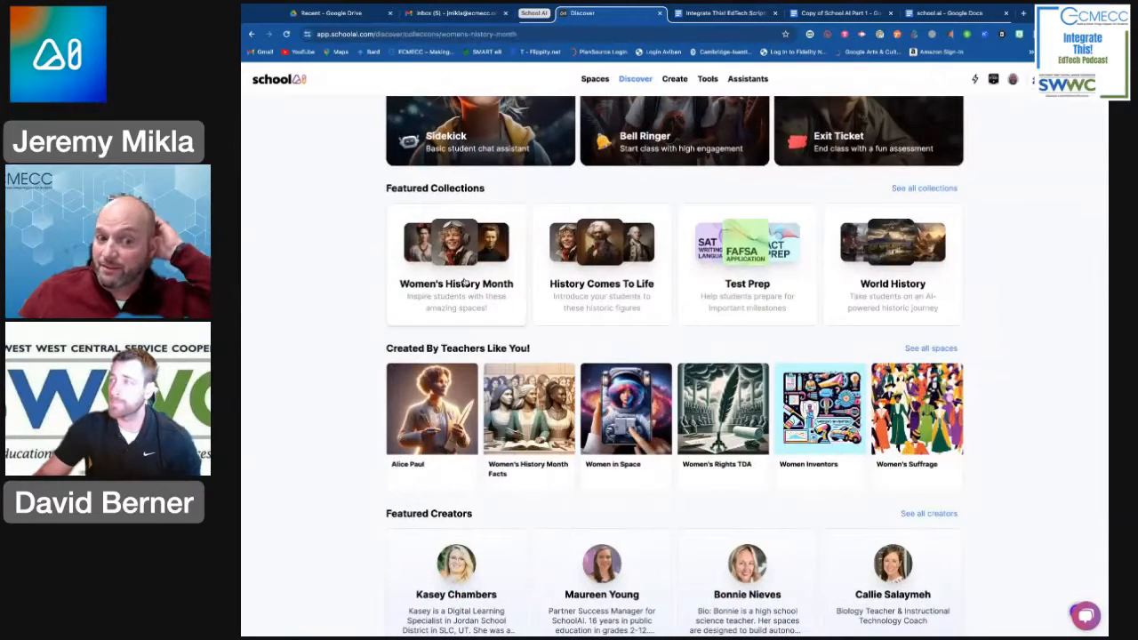
click(455, 242)
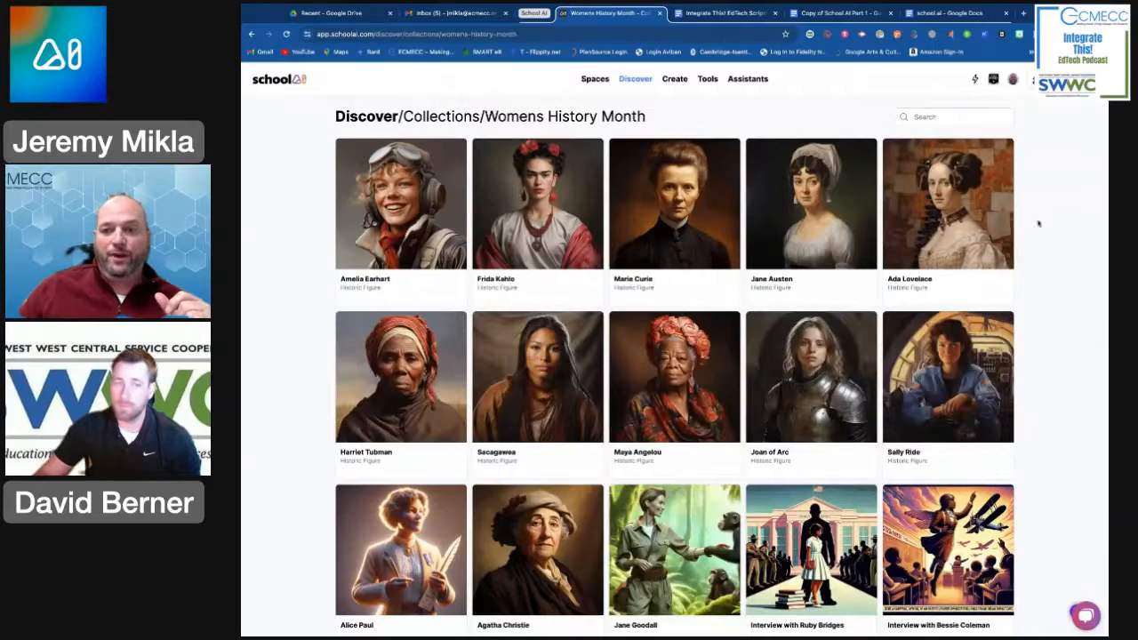
scroll(down, 3)
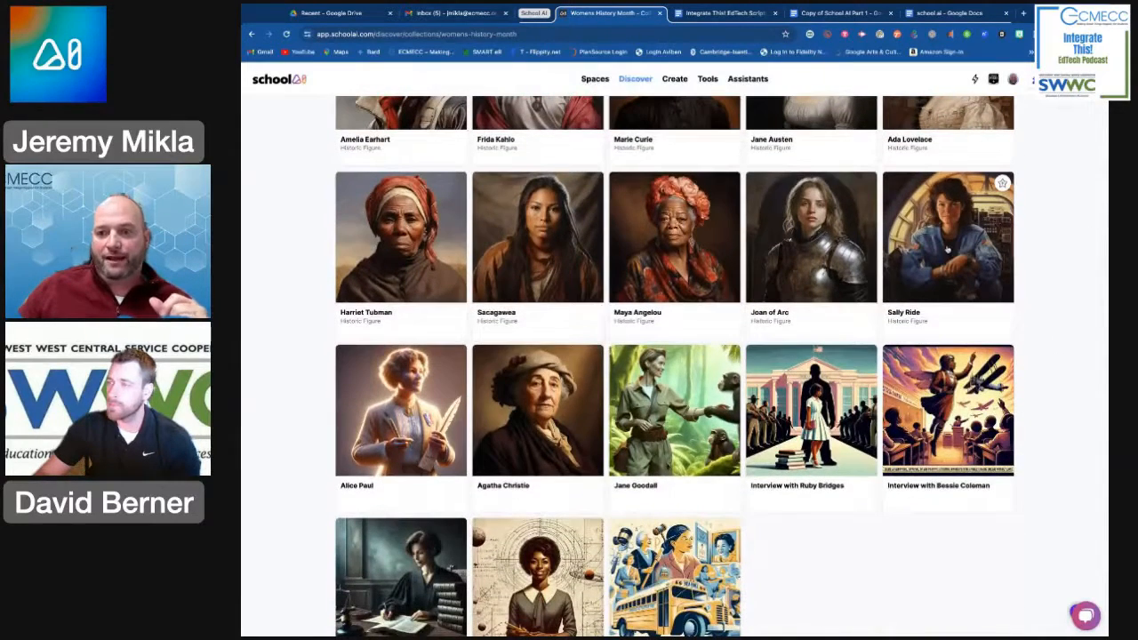
click(948, 237)
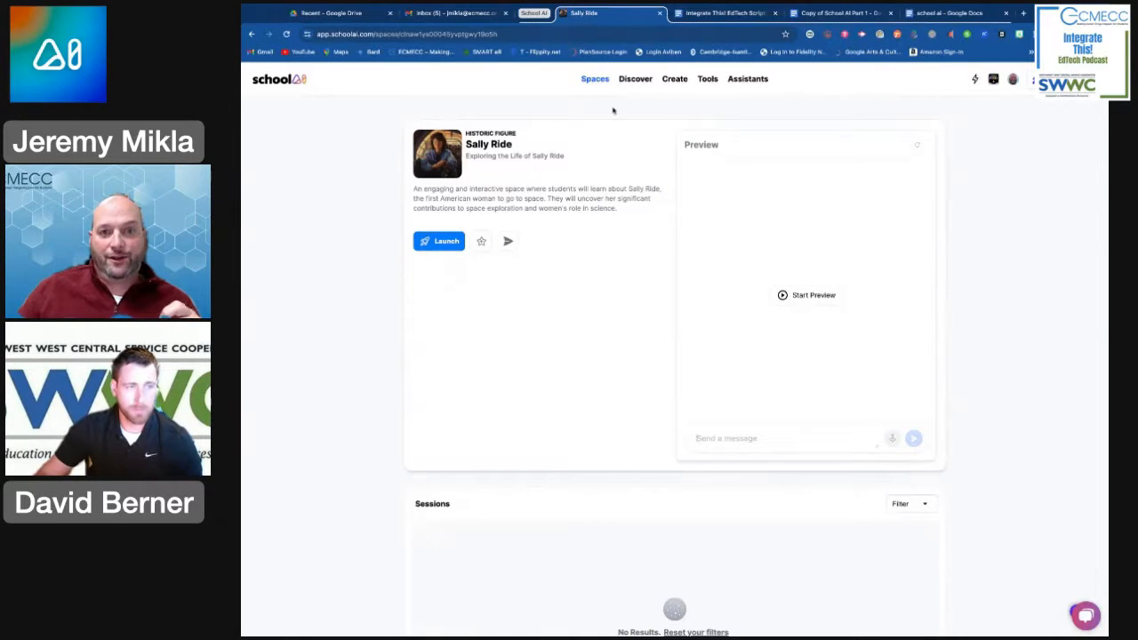
click(635, 78)
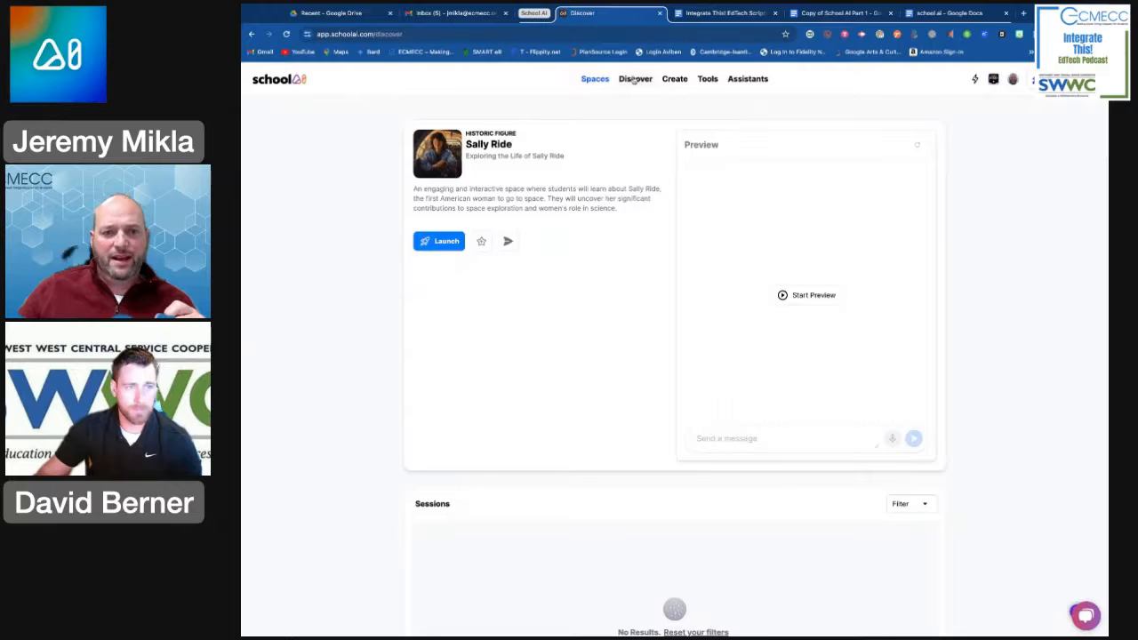
click(634, 78)
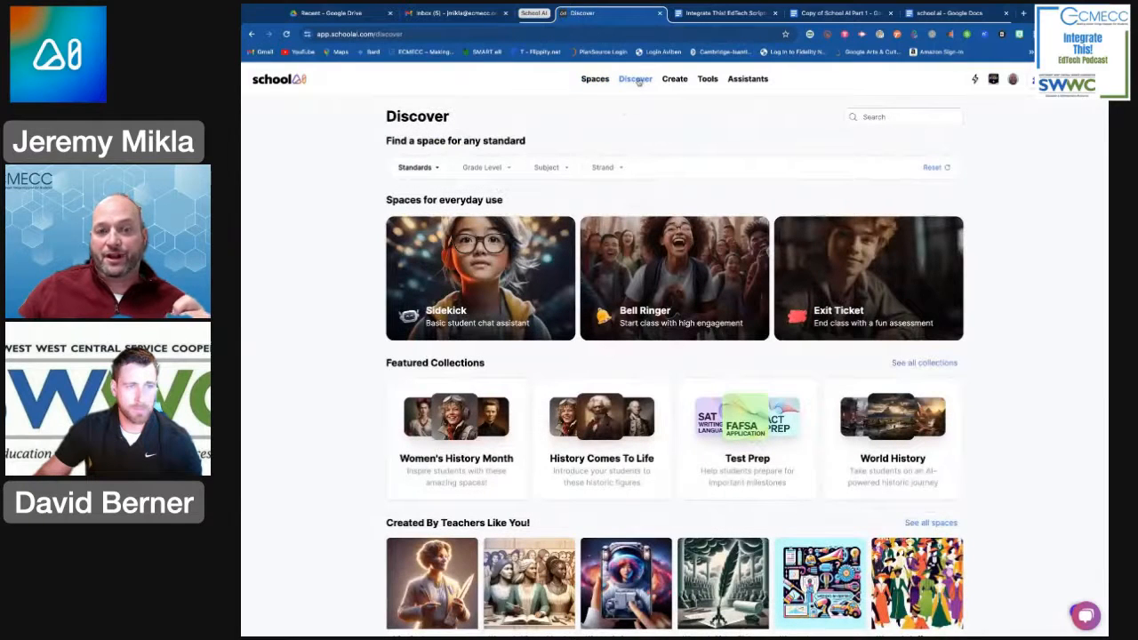
- Show your own Spaces list with recent sessions, launch dates and achievement stats
click(594, 78)
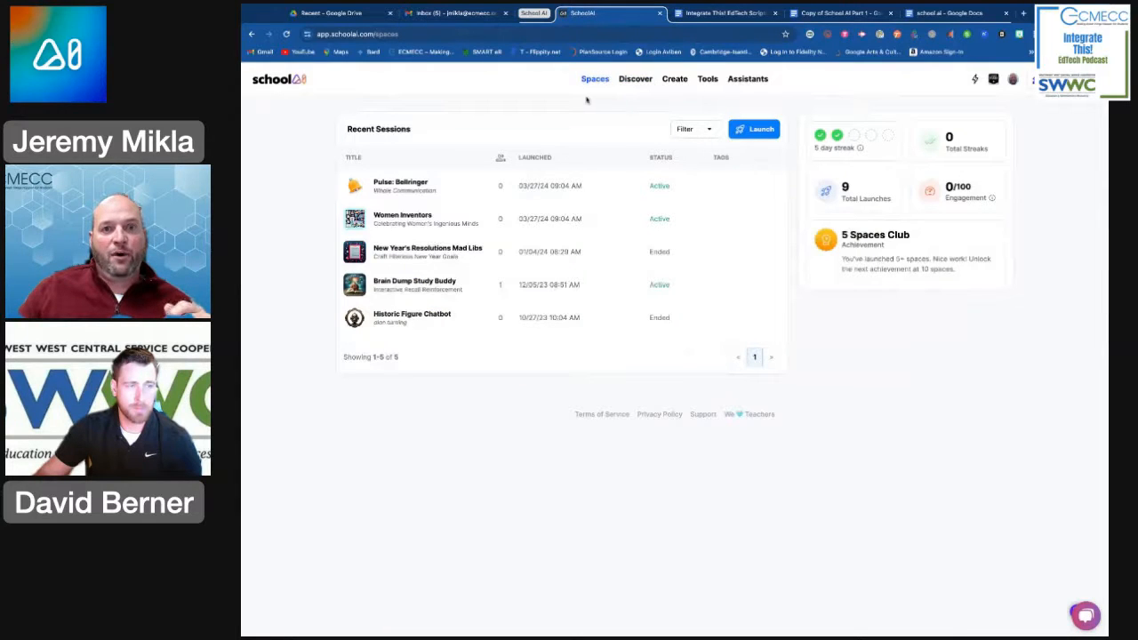
mouse_move(594, 92)
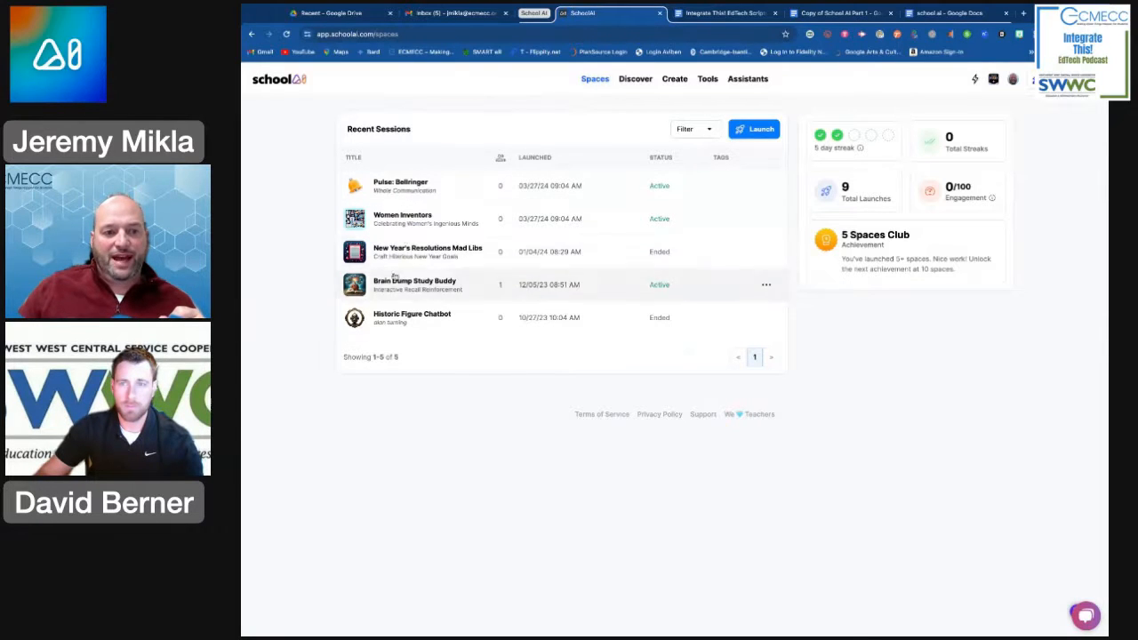
mouse_move(409, 419)
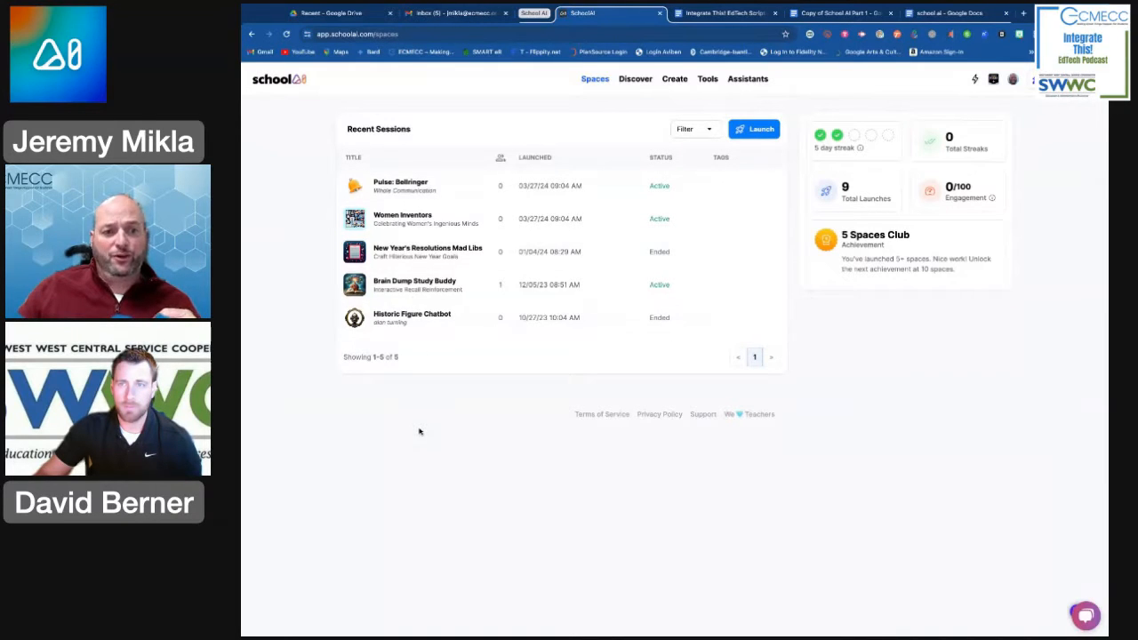
mouse_move(412, 321)
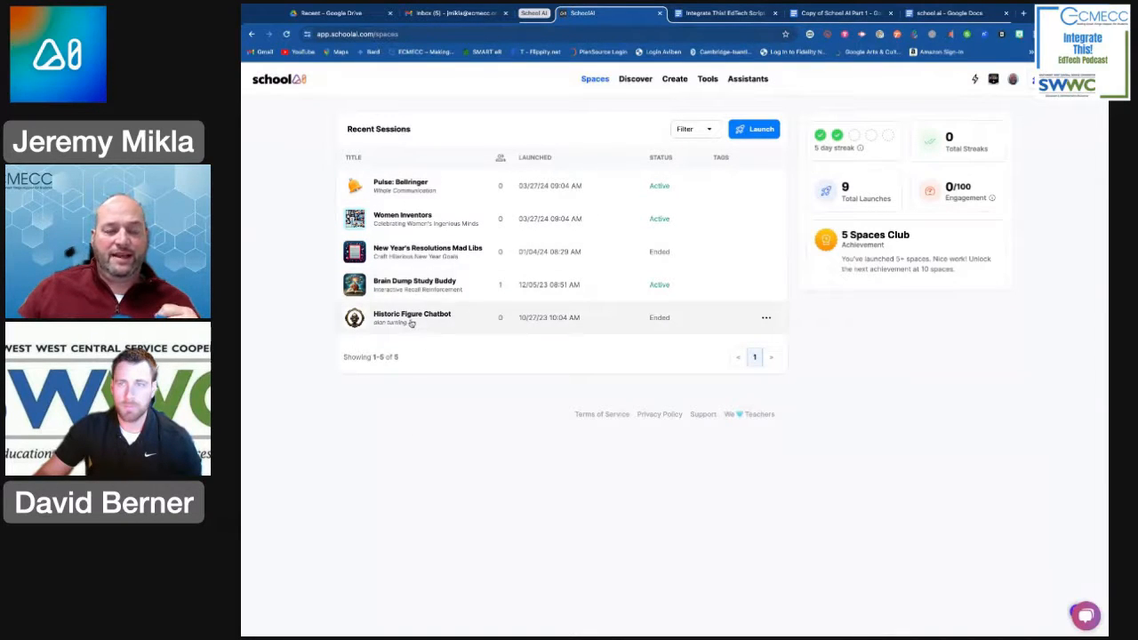
mouse_move(429, 395)
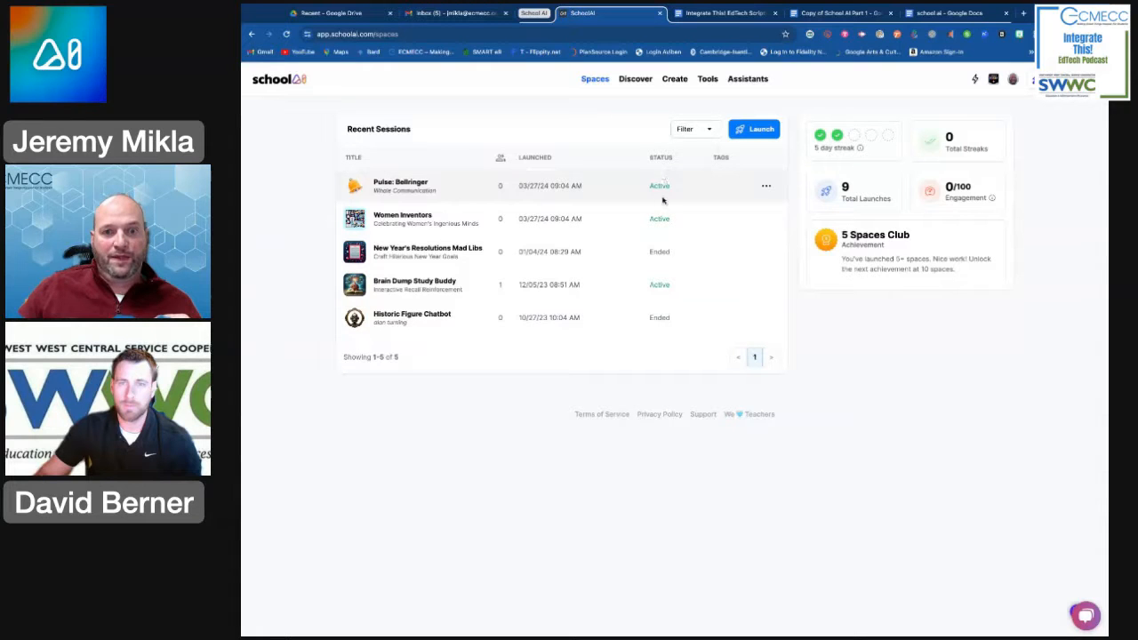
mouse_move(654, 459)
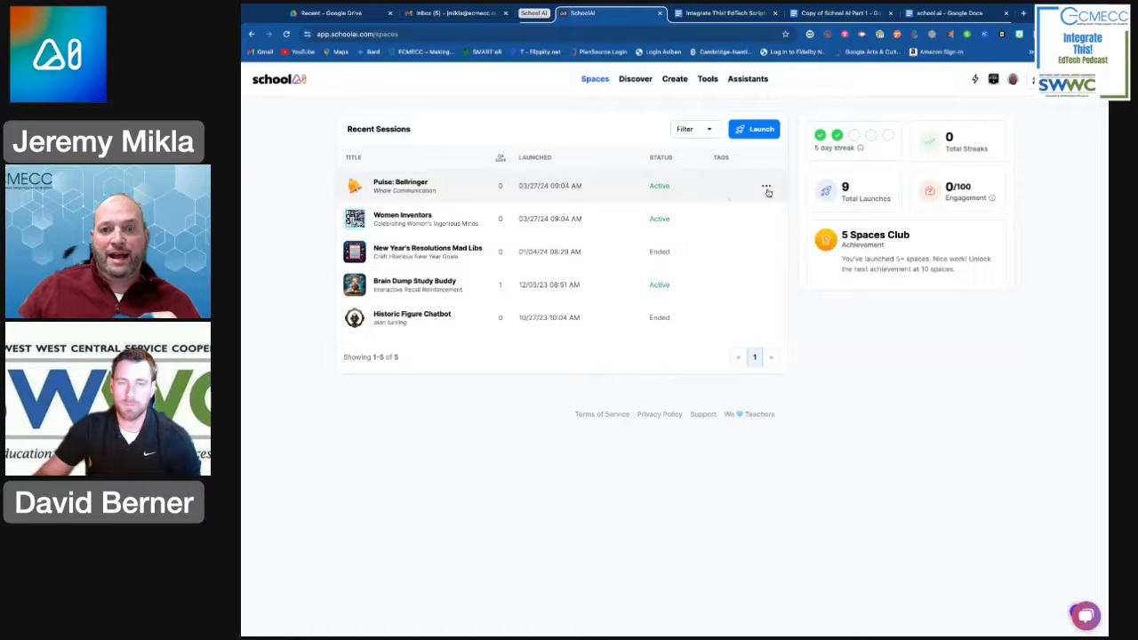
click(766, 186)
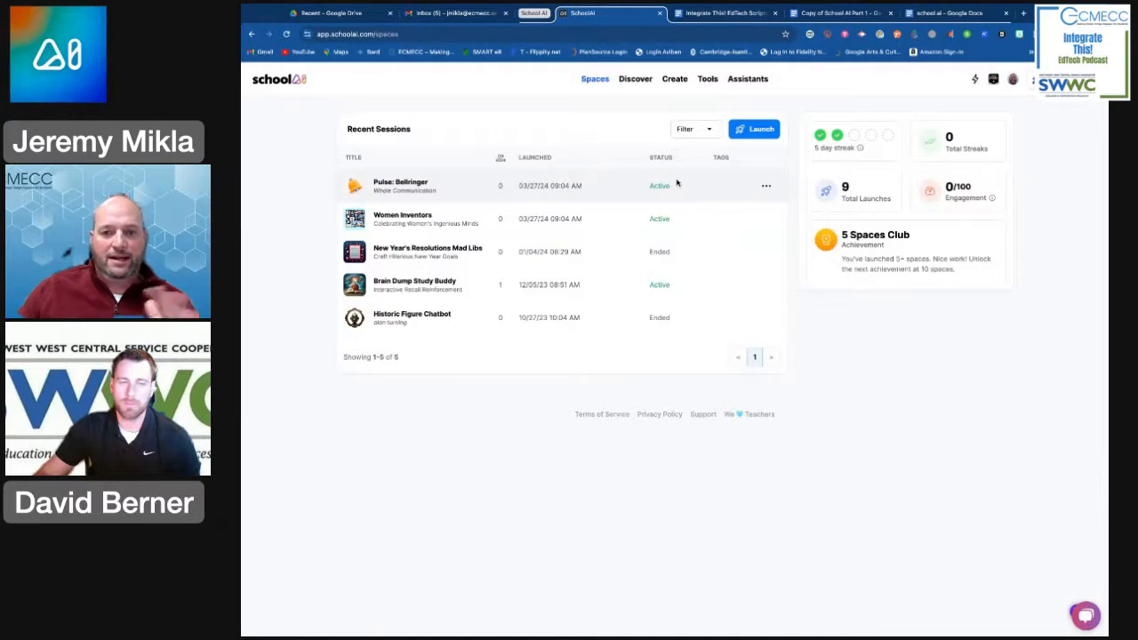
mouse_move(672, 316)
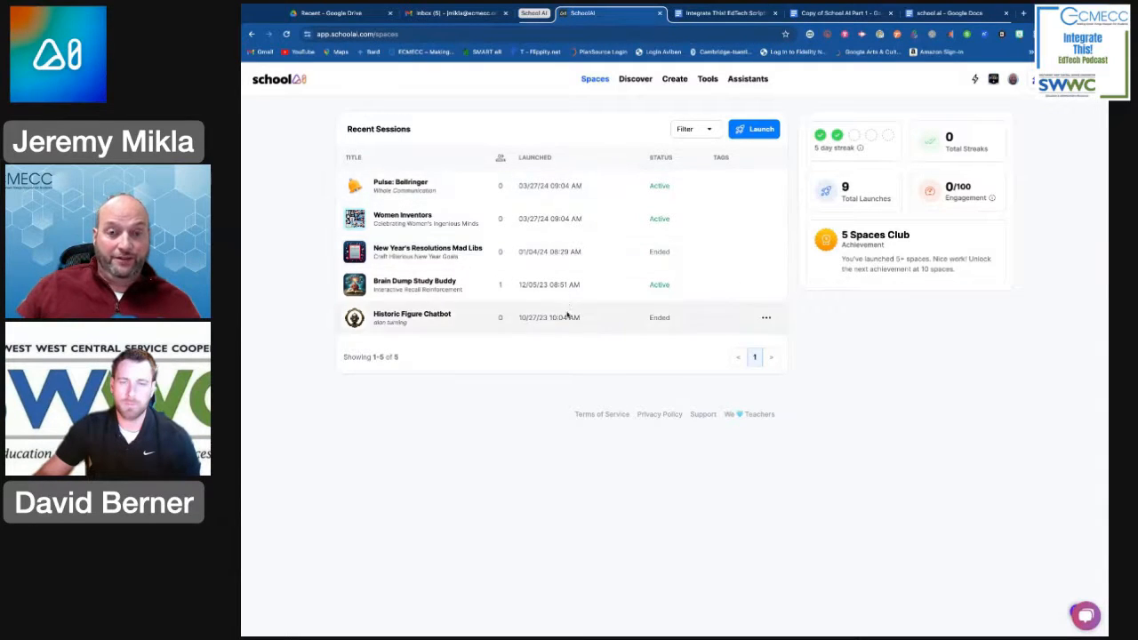
click(693, 128)
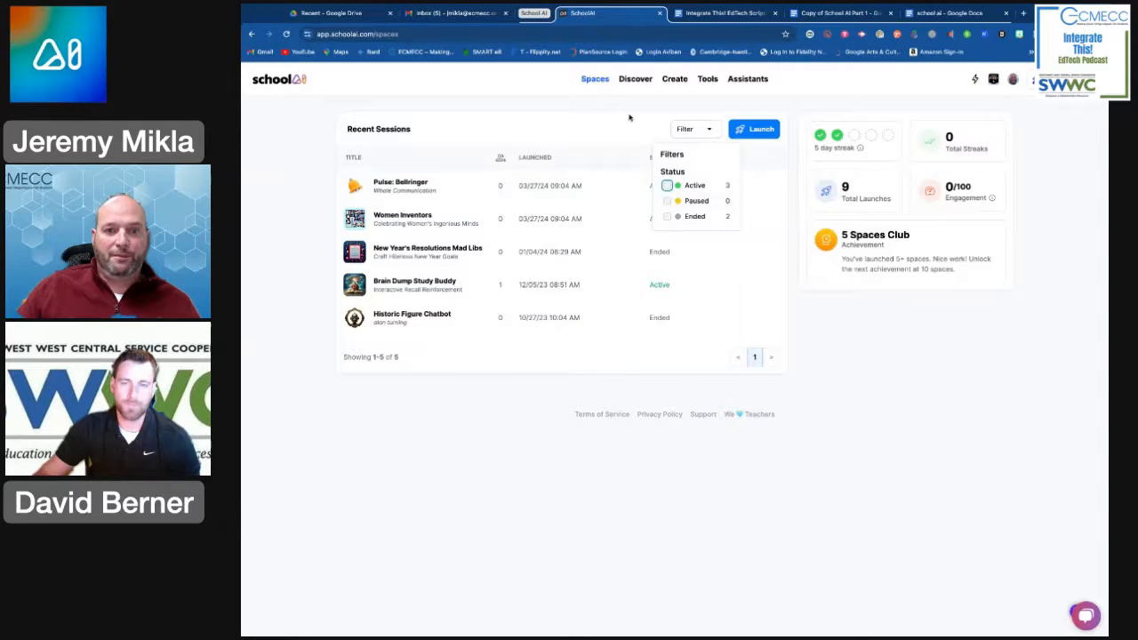
click(693, 128)
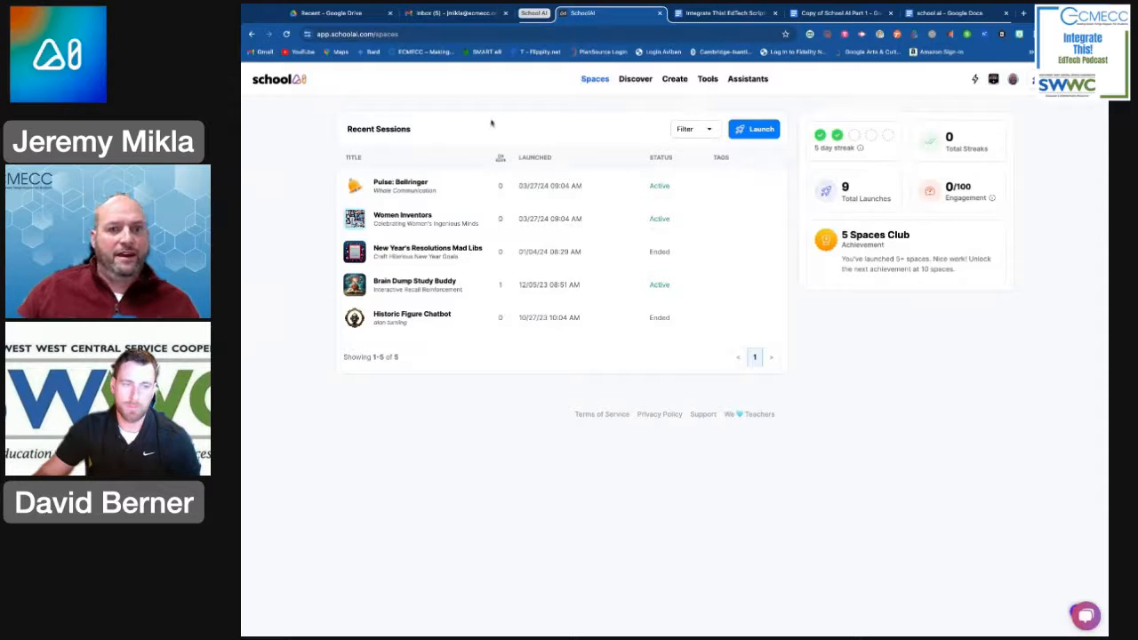
mouse_move(640, 128)
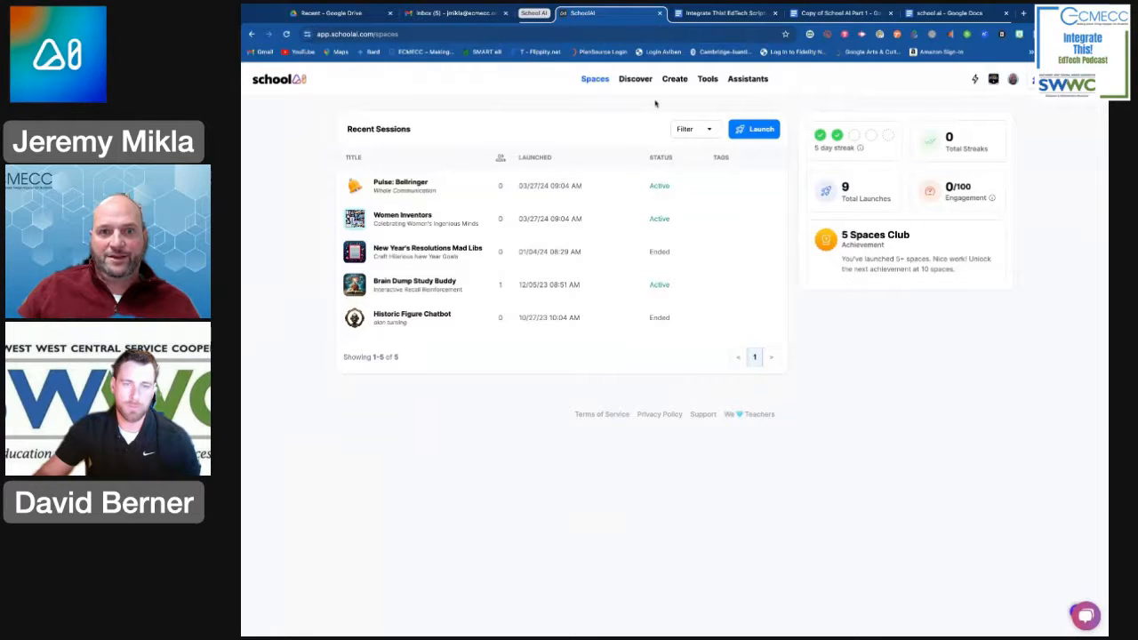
mouse_move(594, 85)
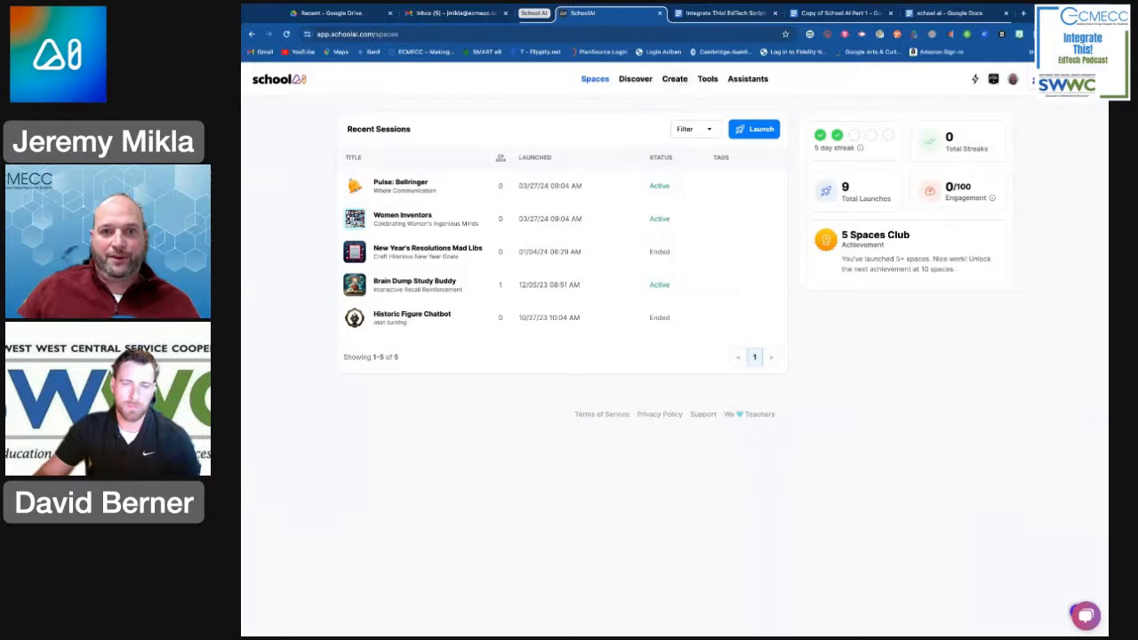
- Start a brand-new space from My Creations, reaching the blank Space Creator form
click(676, 78)
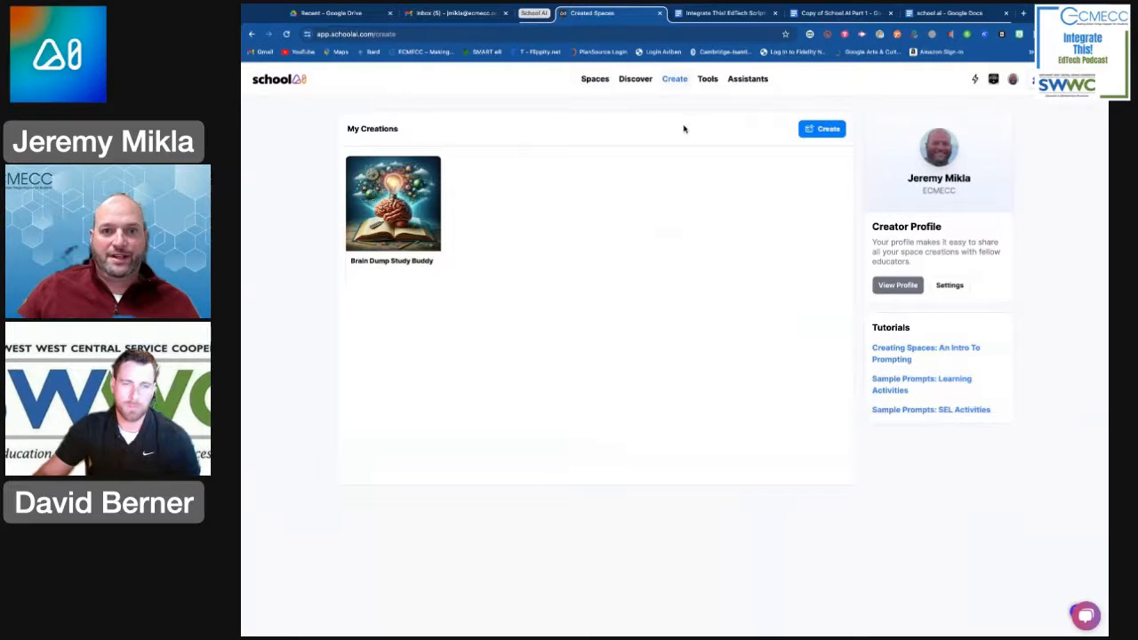
mouse_move(606, 127)
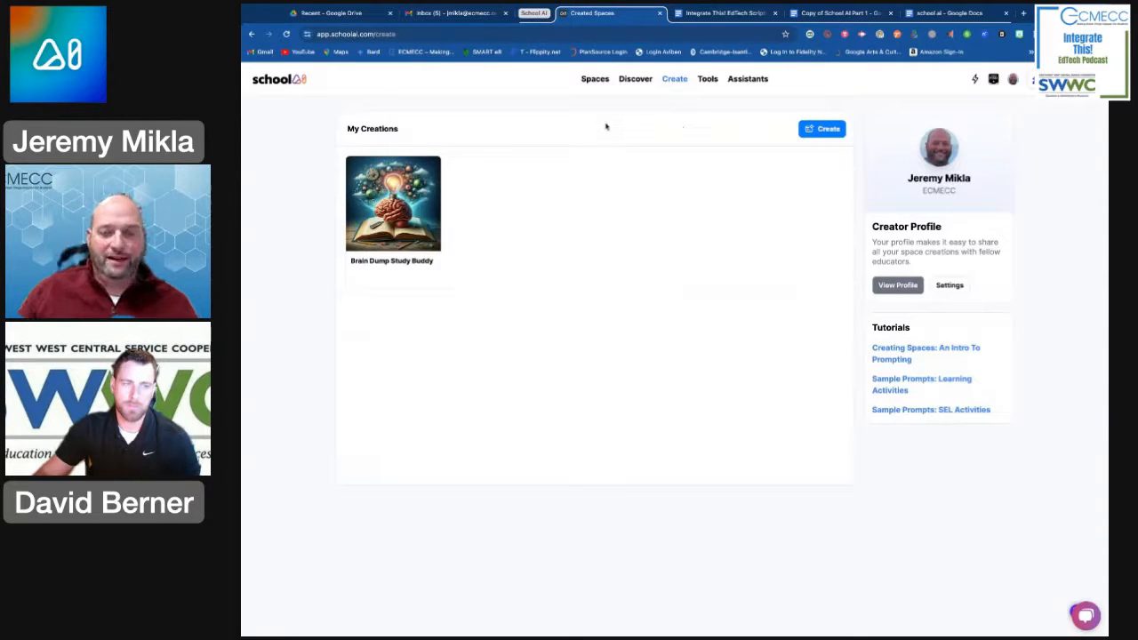
mouse_move(611, 163)
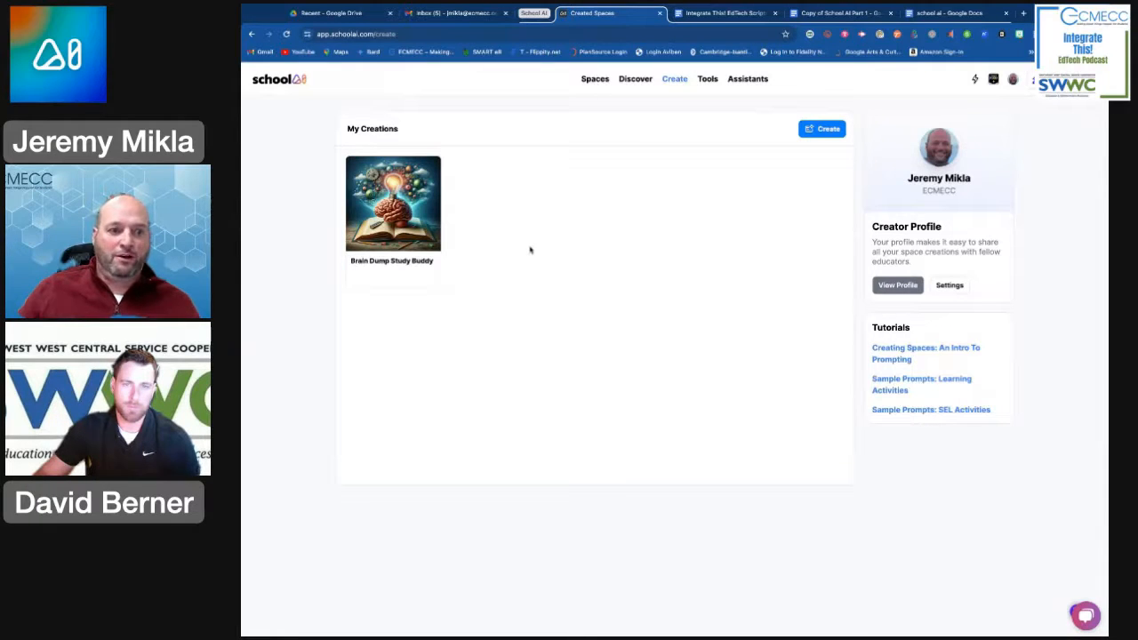
mouse_move(683, 199)
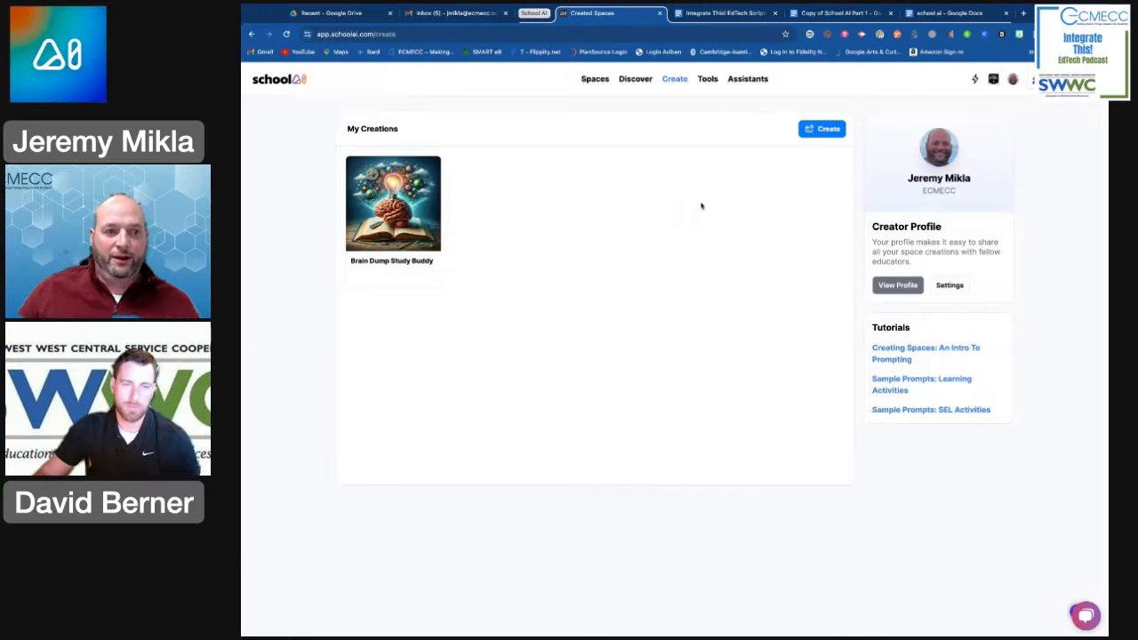
mouse_move(725, 212)
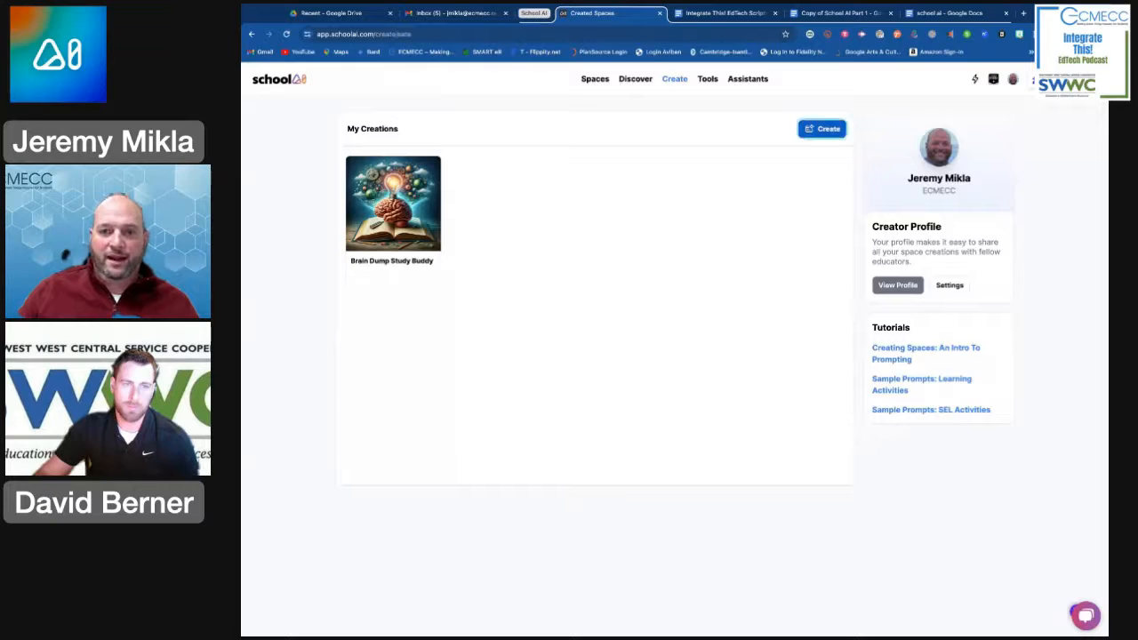
click(822, 128)
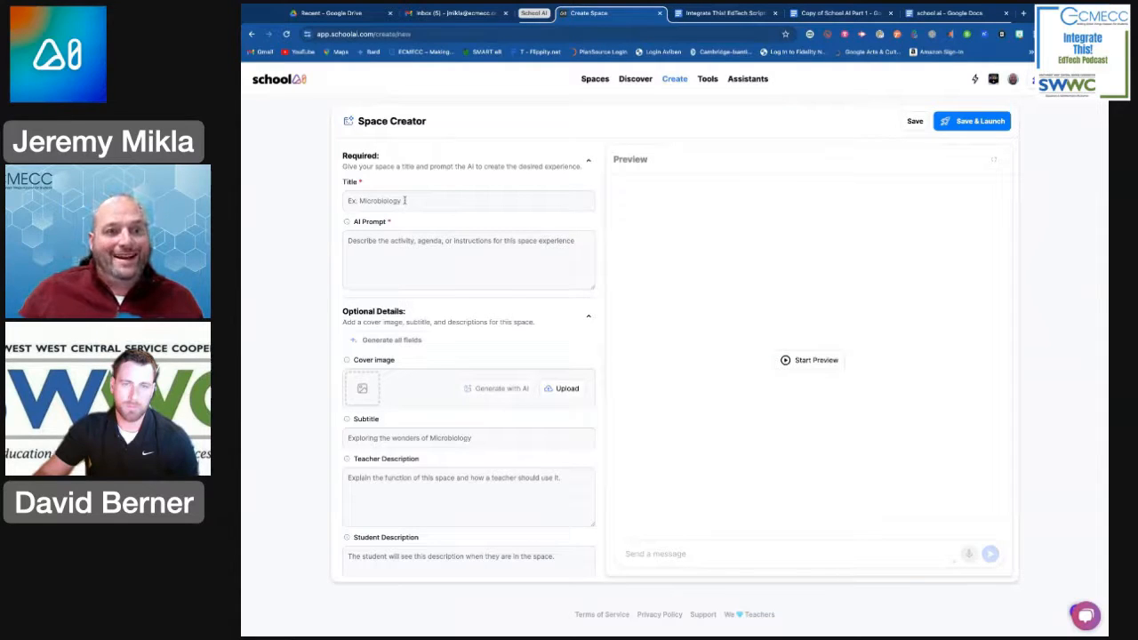
- Copy 'Choose Your Historical Adventure' from the notes document into the Title field
click(469, 199)
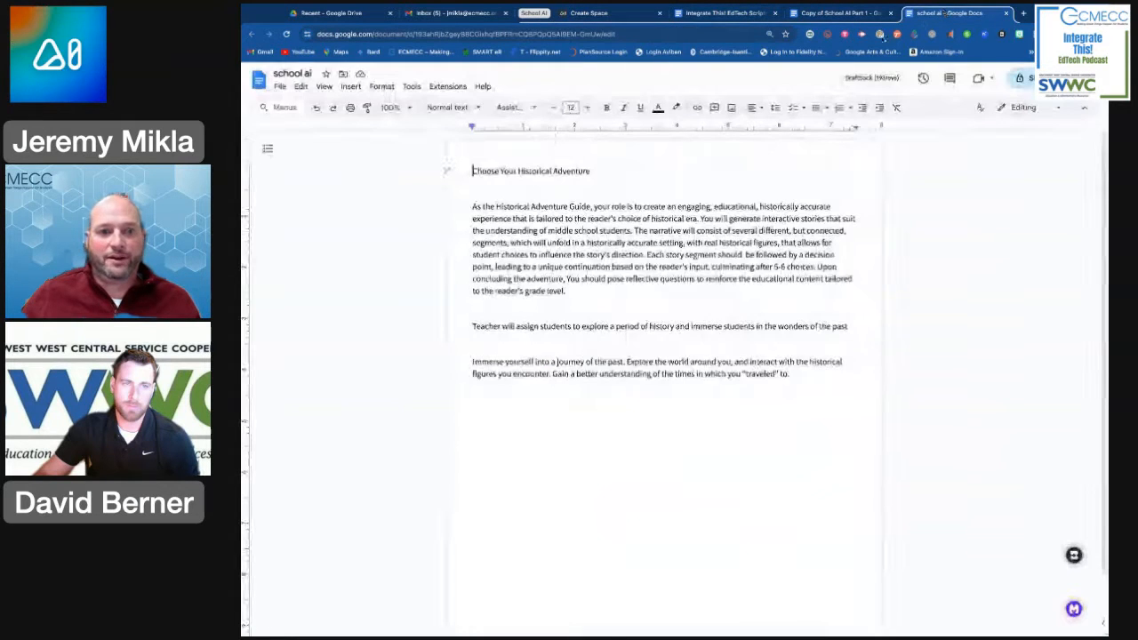
triple_click(529, 170)
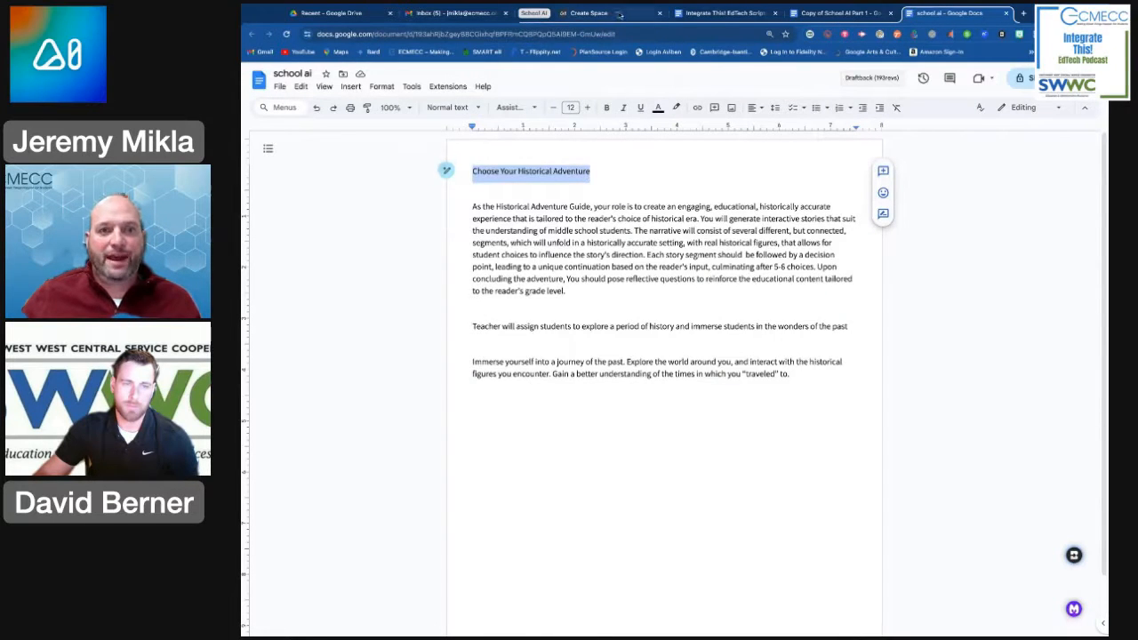
click(587, 12)
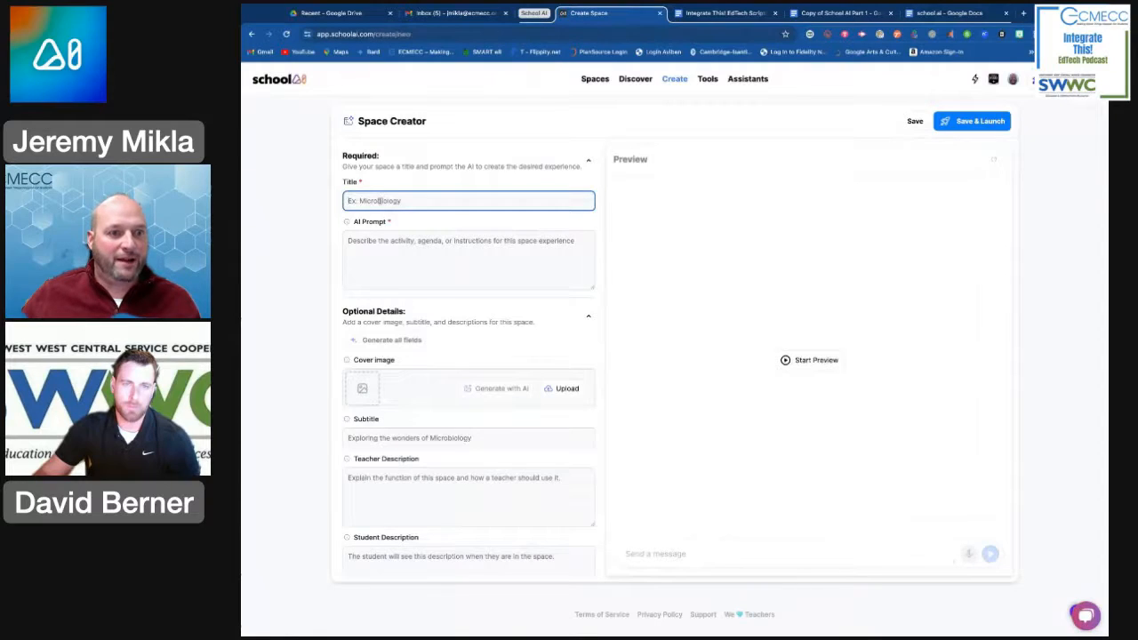
text(Choose Your Historical Adventure)
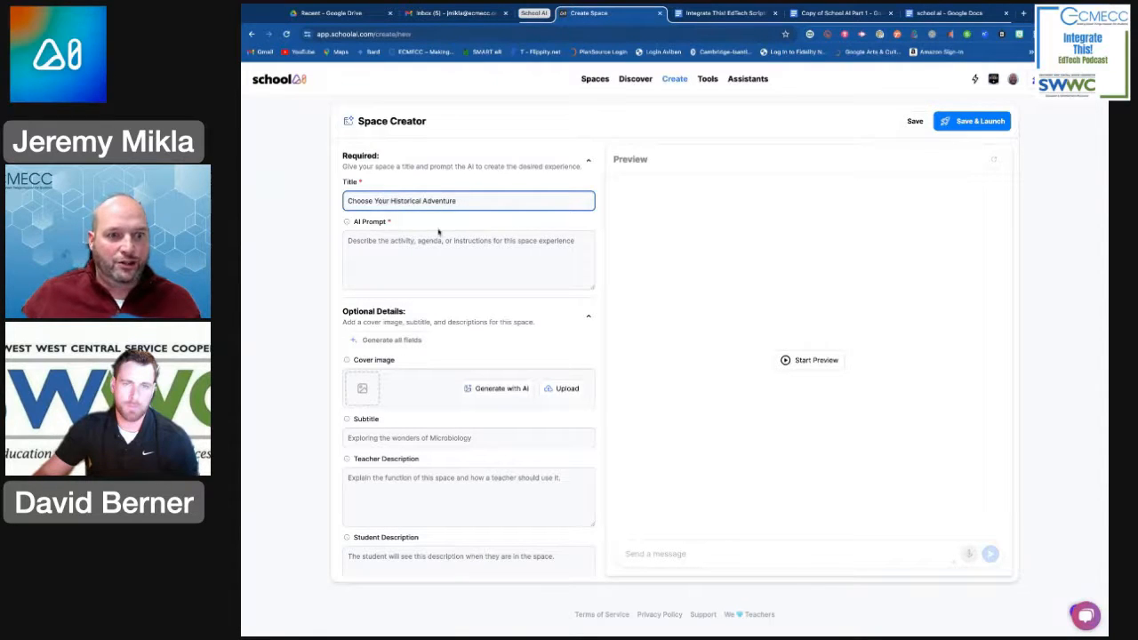
click(470, 260)
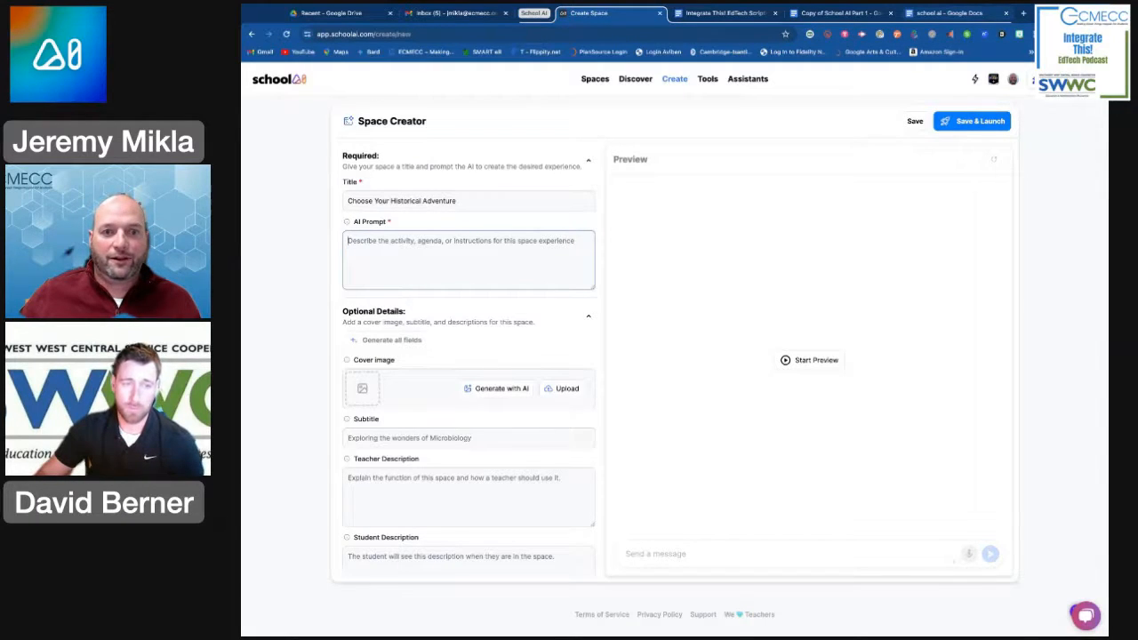
- Paste the Historical Adventure Guide prompt paragraph from the notes into the AI Prompt field
click(945, 12)
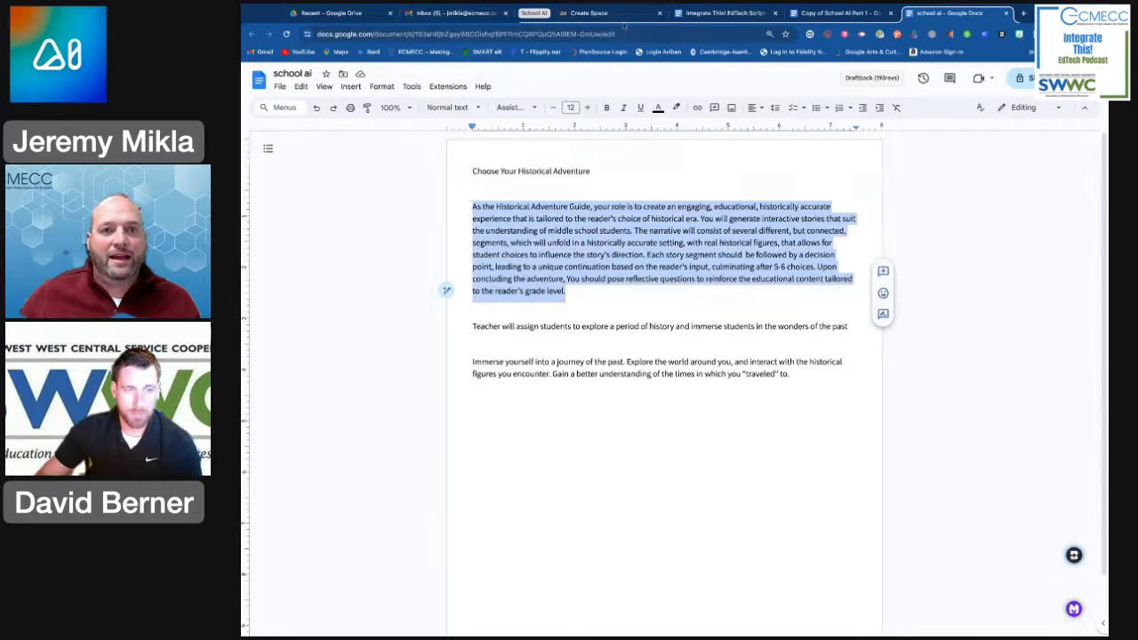
click(608, 12)
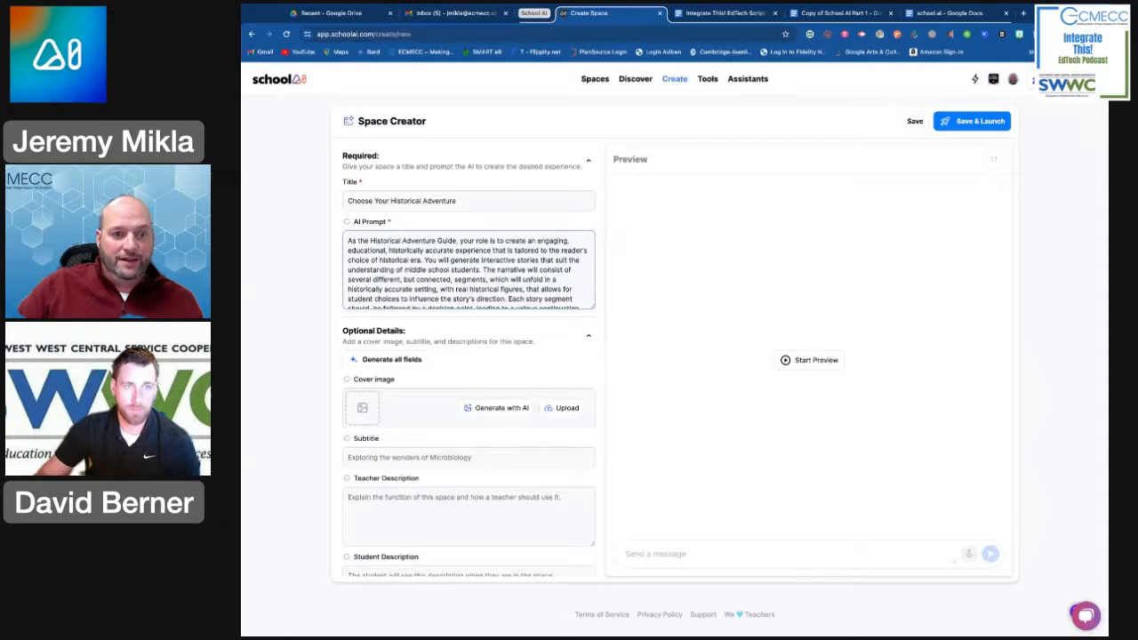
scroll(down, 3)
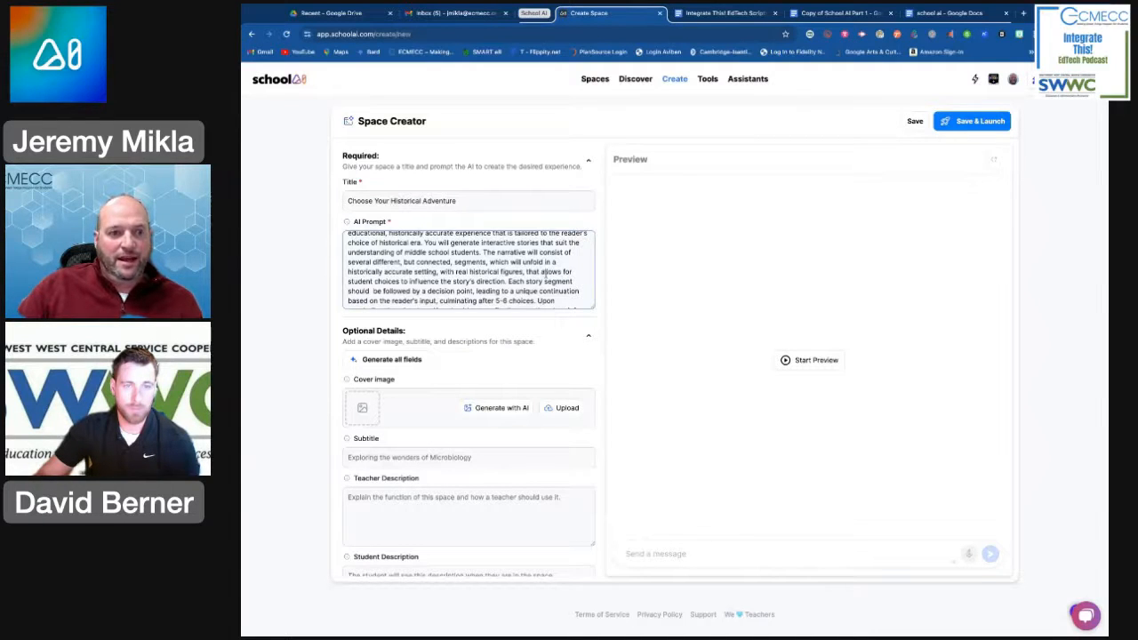
scroll(down, 3)
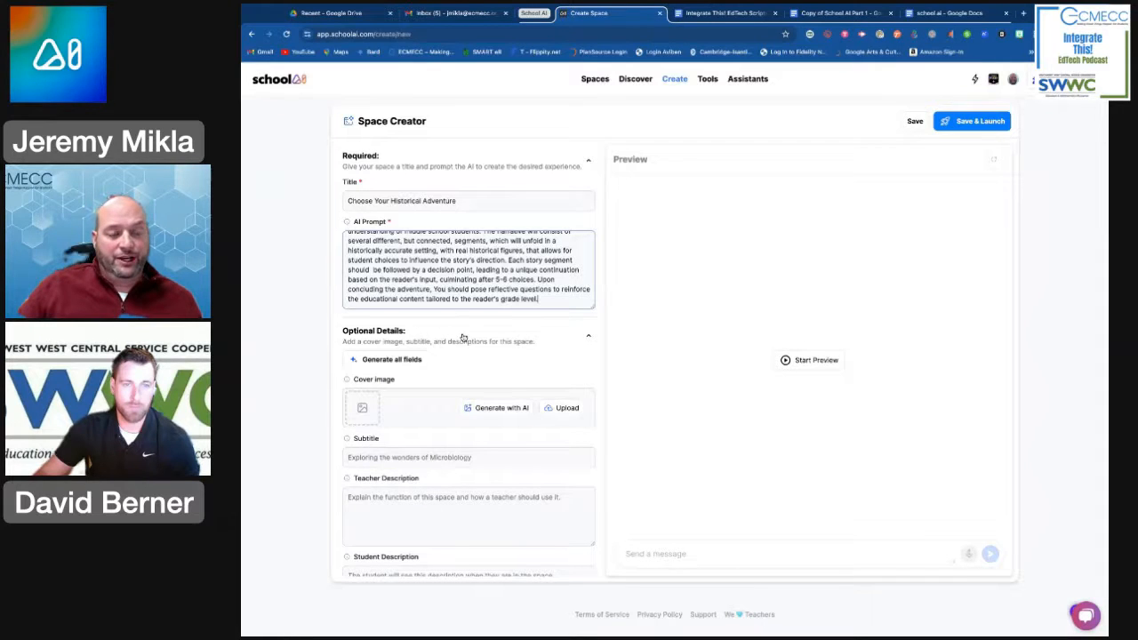
mouse_move(526, 352)
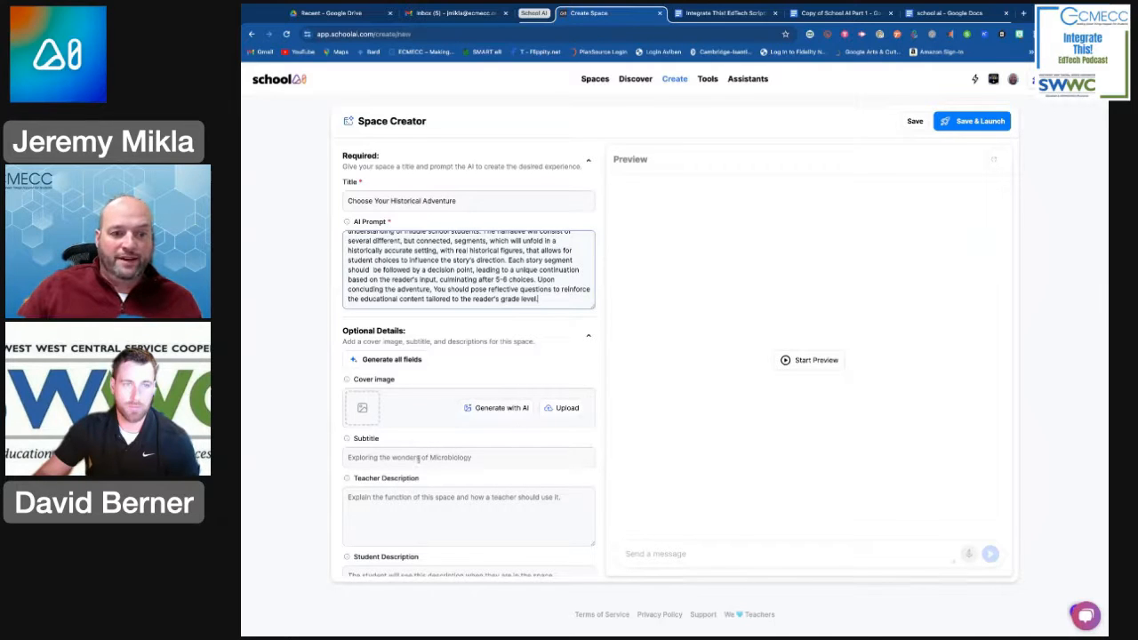
scroll(down, 3)
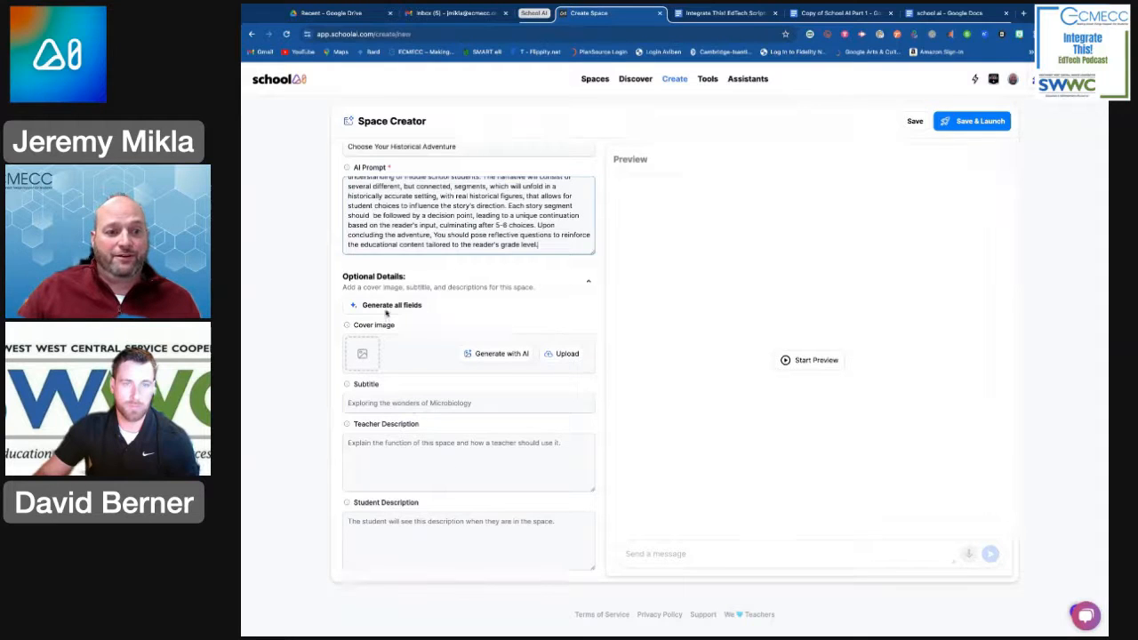
- Generate all optional details: cover image, subtitle 'Interactive Historical Narratives' and both descriptions
click(391, 306)
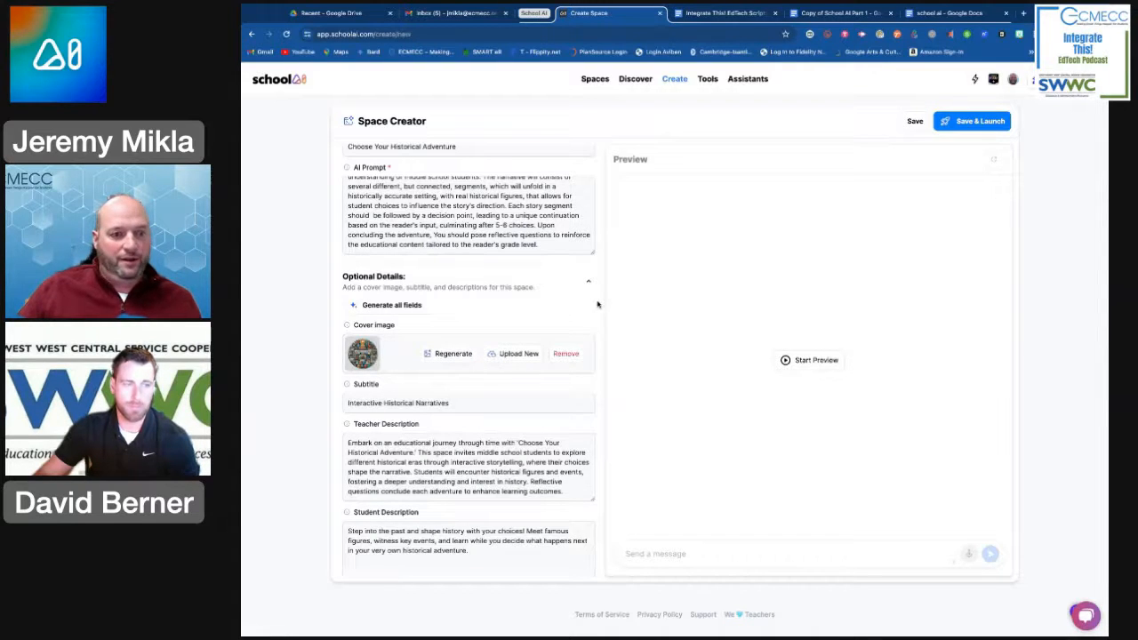
scroll(down, 3)
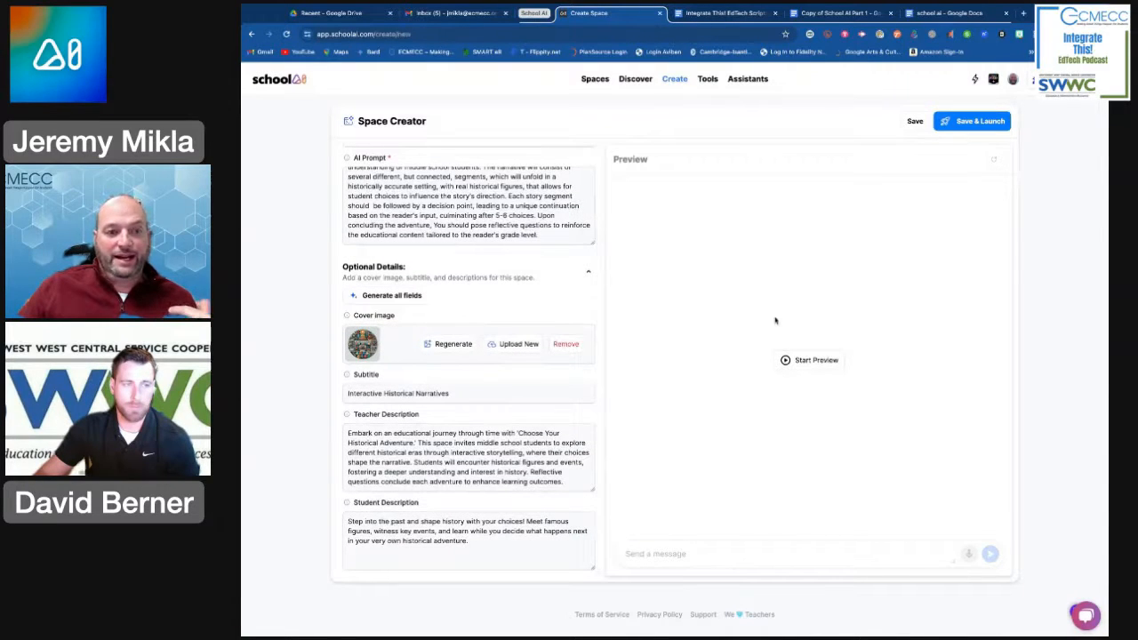
mouse_move(986, 338)
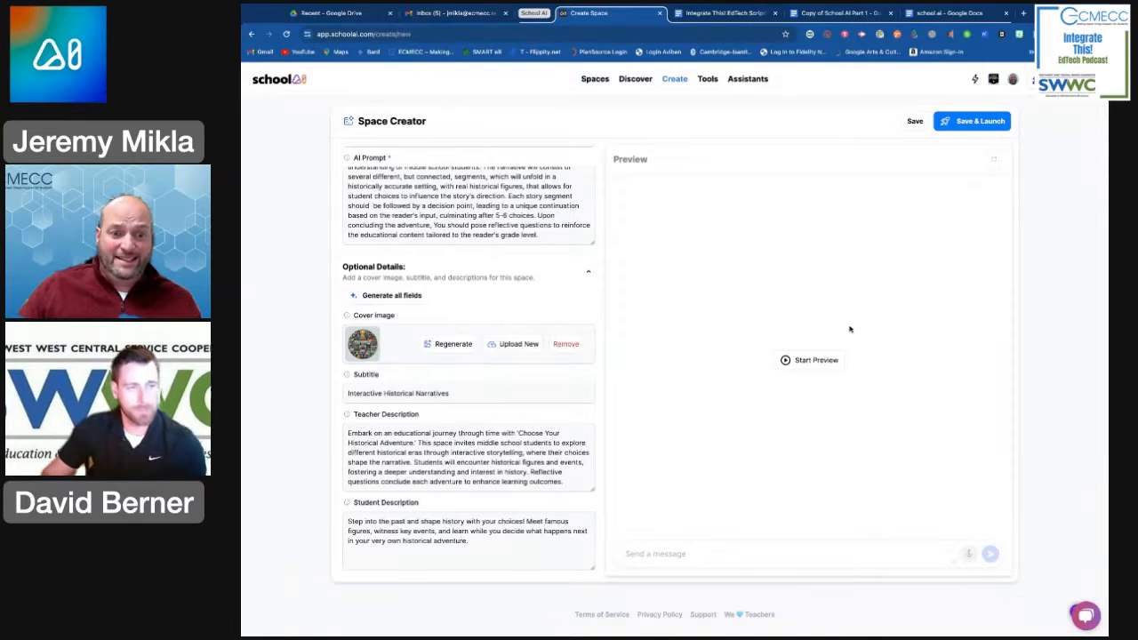
- Preview the space's welcome message asking for a historical era, then save the space
click(811, 359)
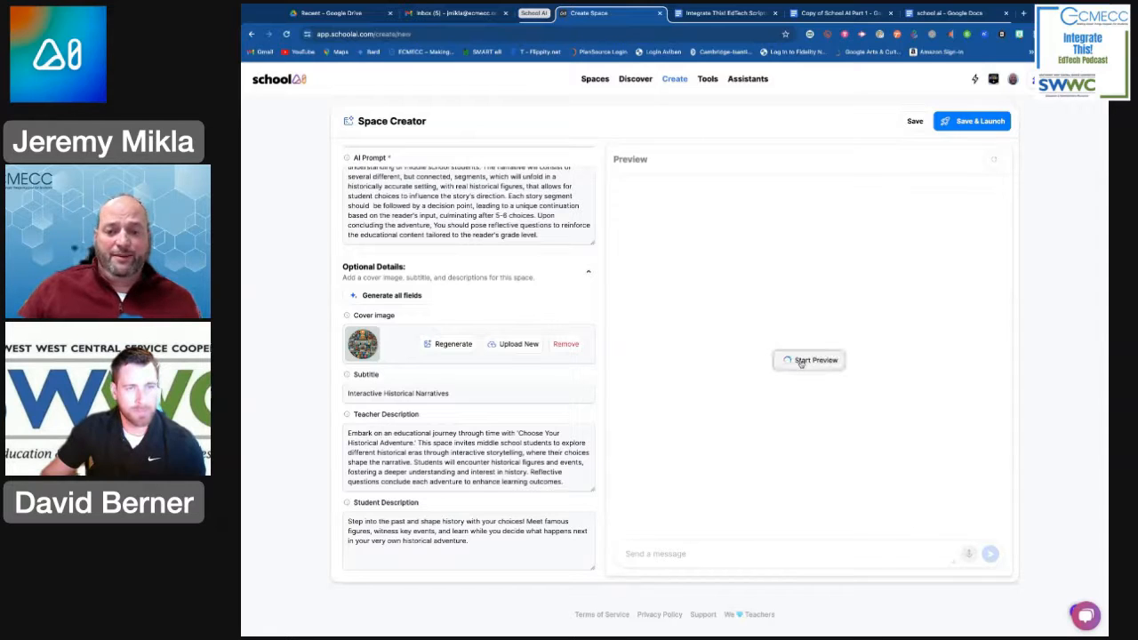
click(809, 359)
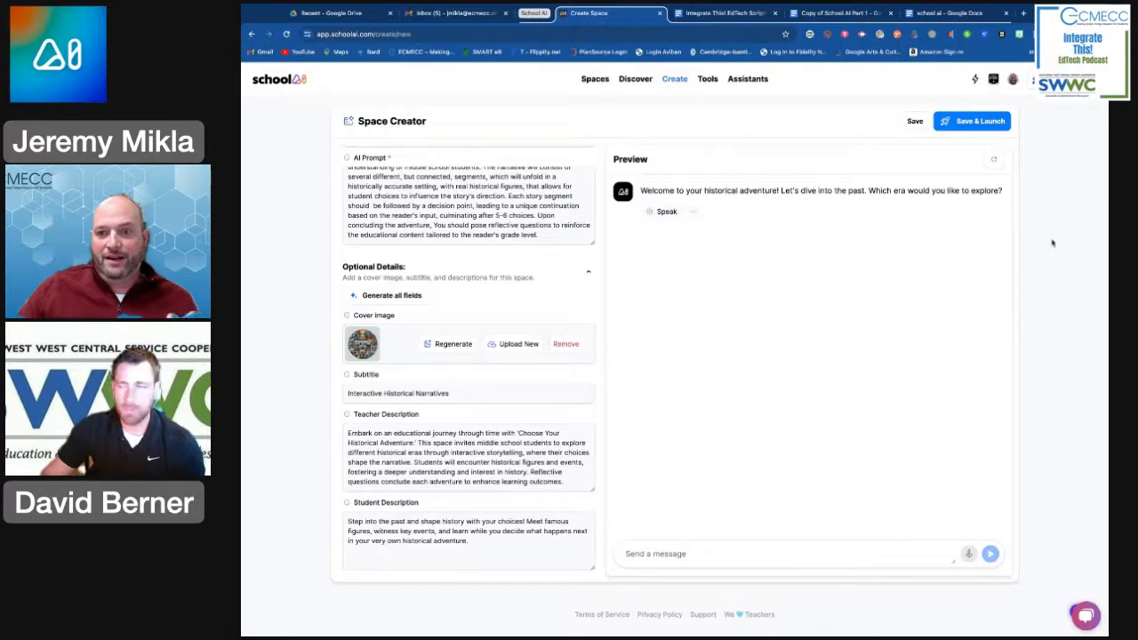
mouse_move(985, 377)
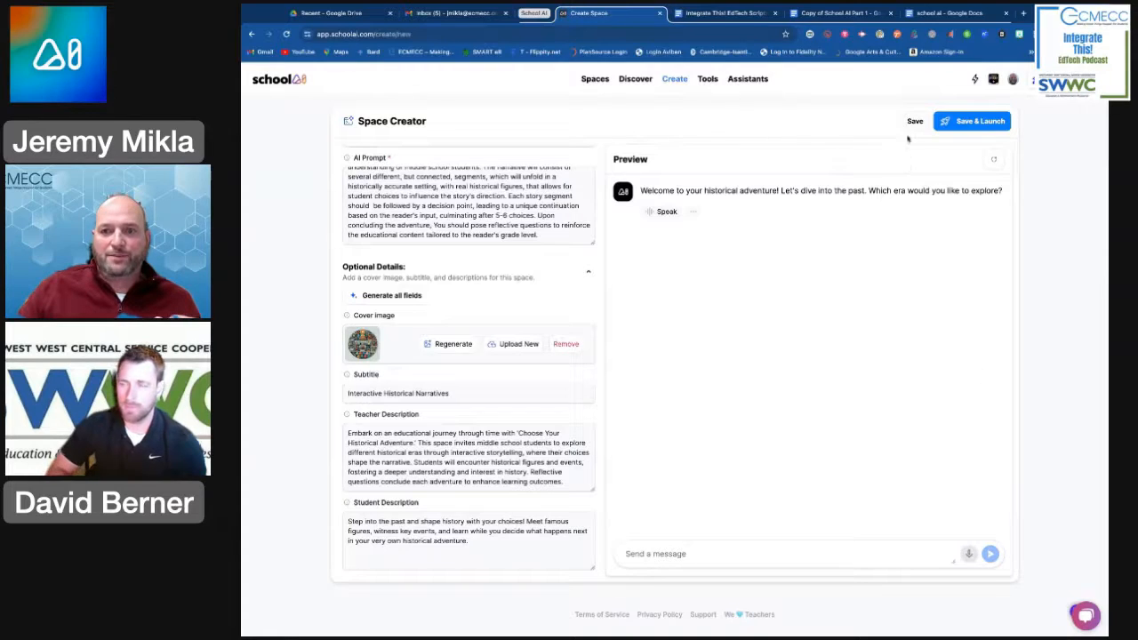
click(914, 121)
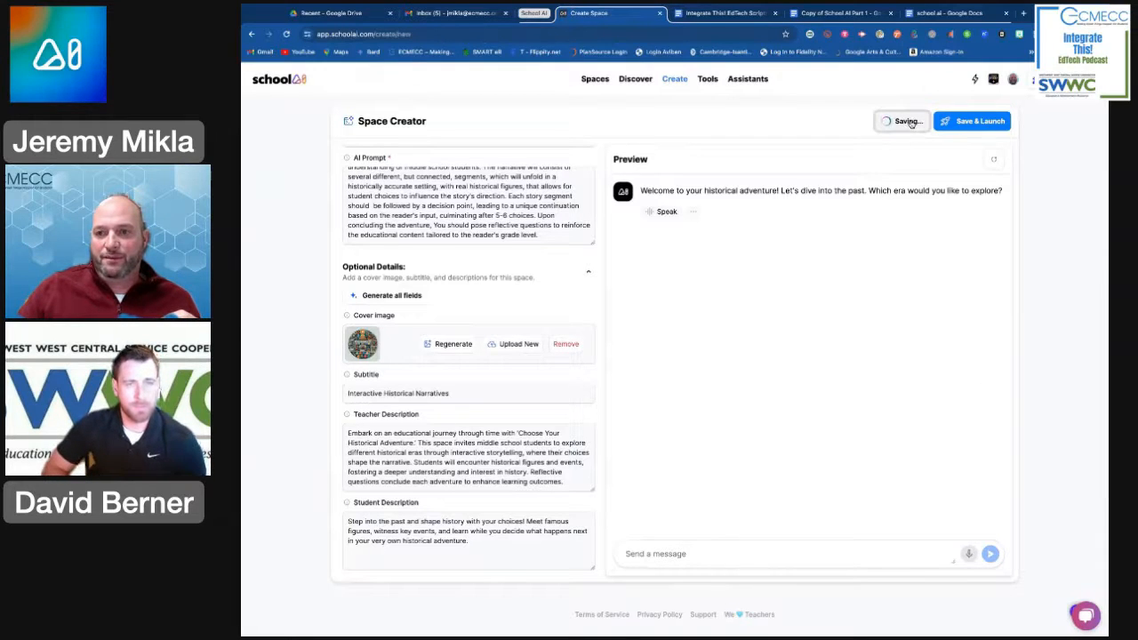
click(971, 121)
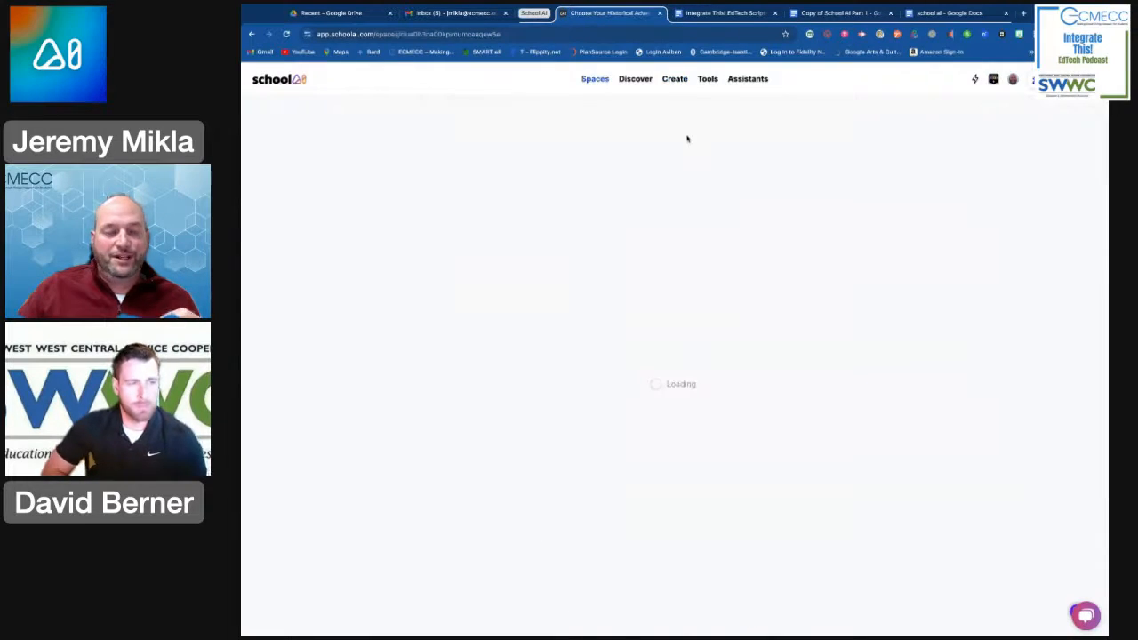